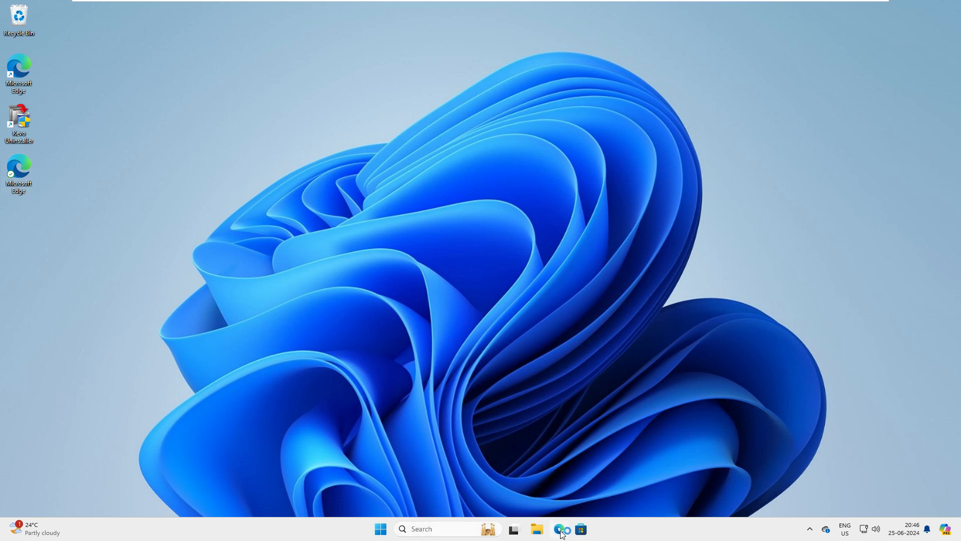
# Launch Edge and go to the Office Deployment Tool download page via Paste and go
pyautogui.click(559, 529)
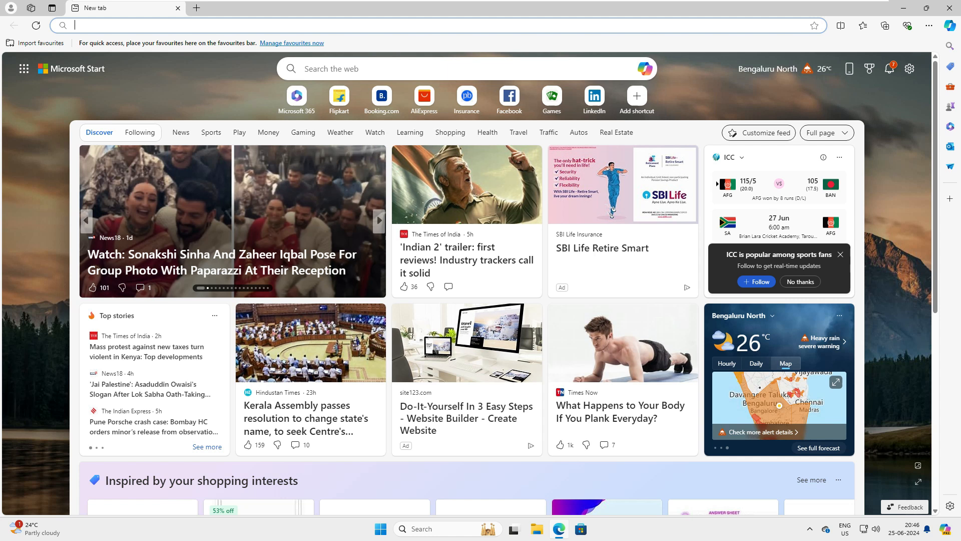
pyautogui.click(430, 25)
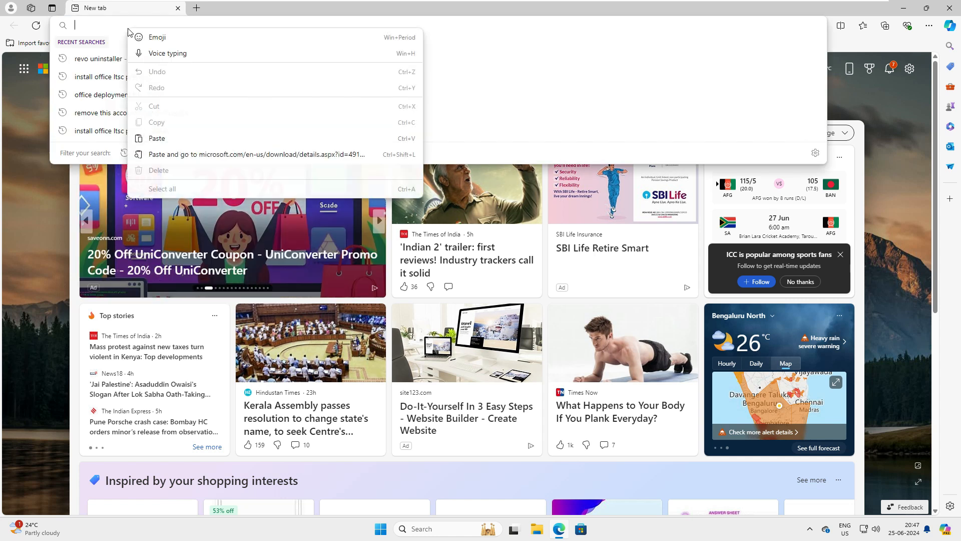
pyautogui.click(257, 154)
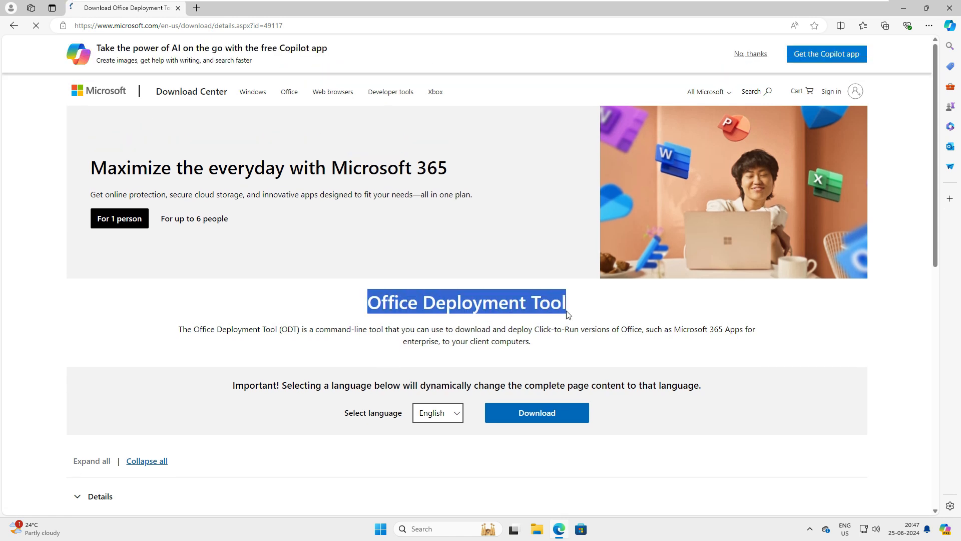
# Review the Details and supported operating systems sections of the download page
pyautogui.scroll(-3)
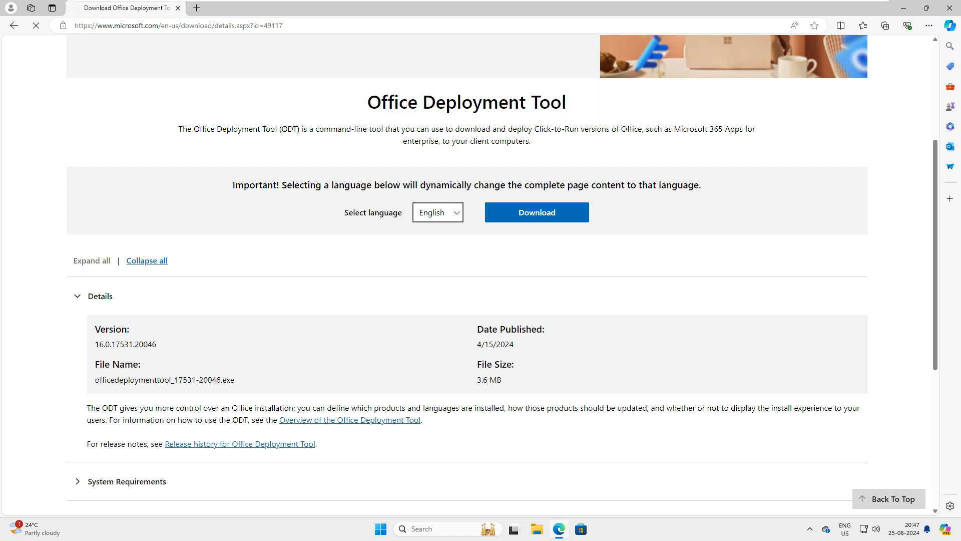
pyautogui.doubleClick(489, 379)
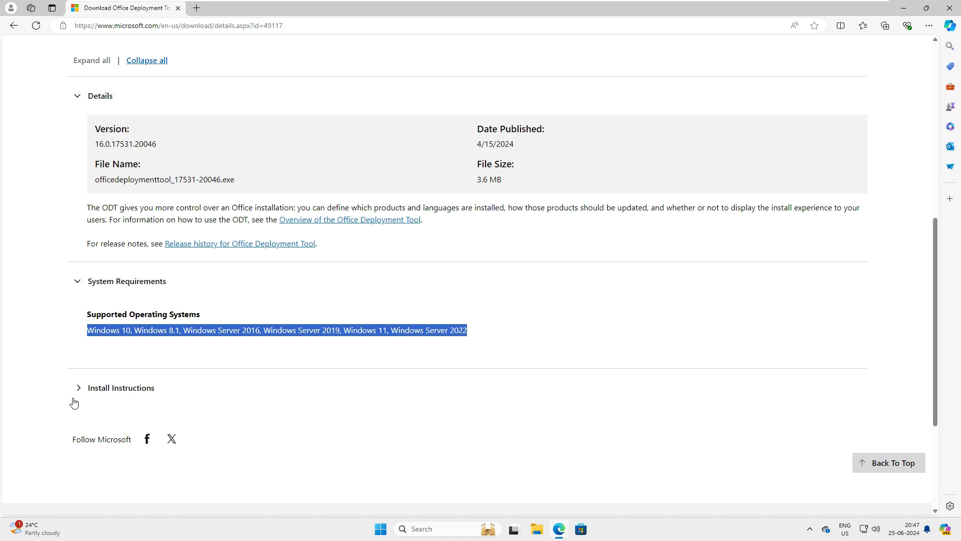
pyautogui.click(120, 388)
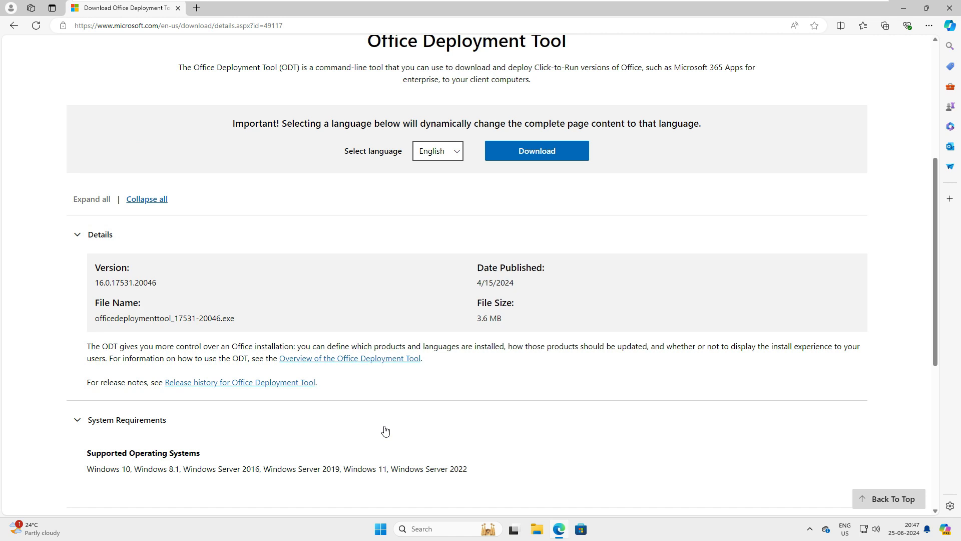
# Download the Office Deployment Tool installer and show it in its folder
pyautogui.click(536, 150)
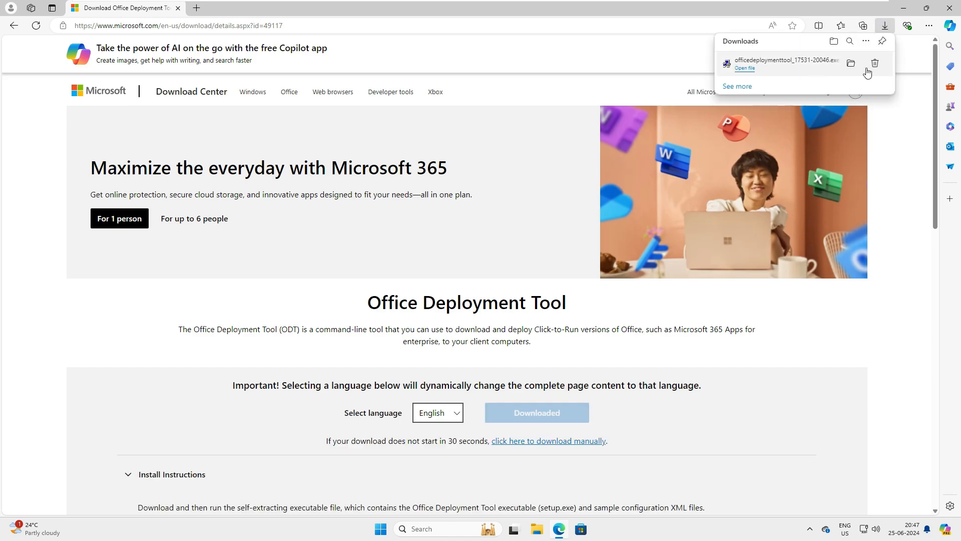
pyautogui.click(850, 63)
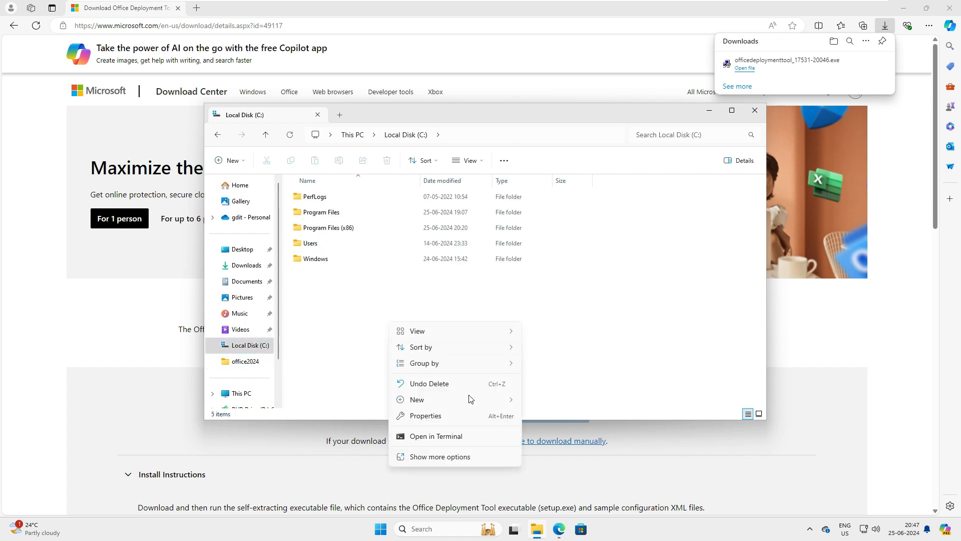
# Create a Project2024 folder on C: and paste the downloaded installer into it
pyautogui.click(417, 400)
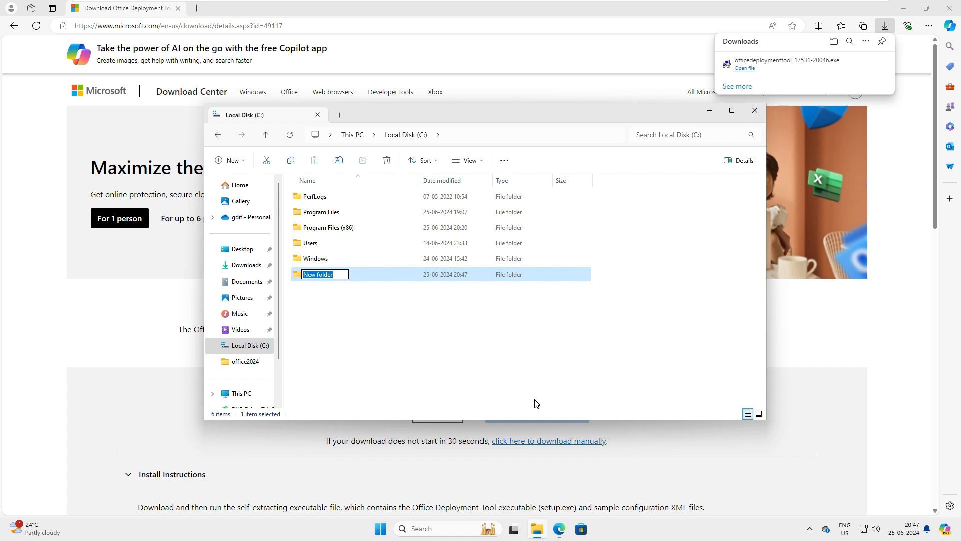
pyautogui.write('P')
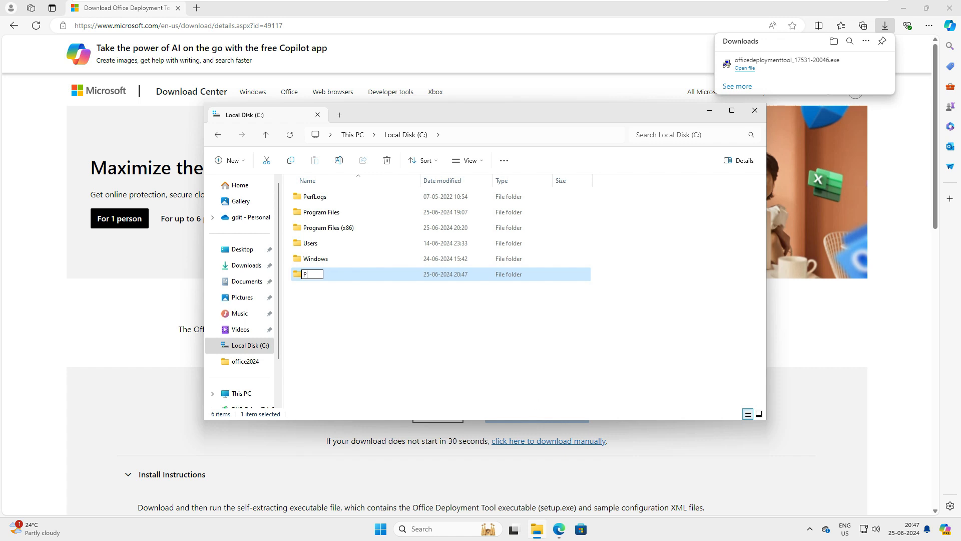
pyautogui.write('roject2024')
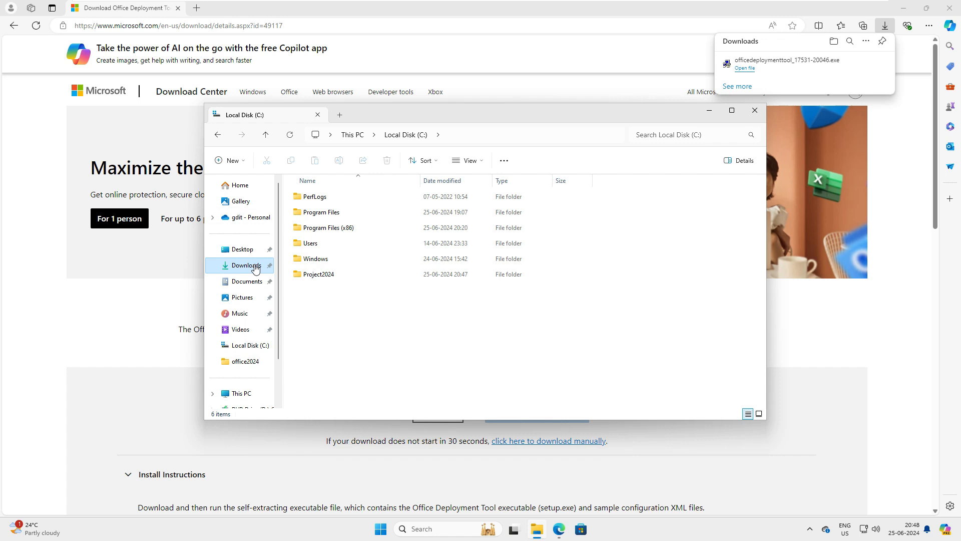
pyautogui.rightClick(347, 210)
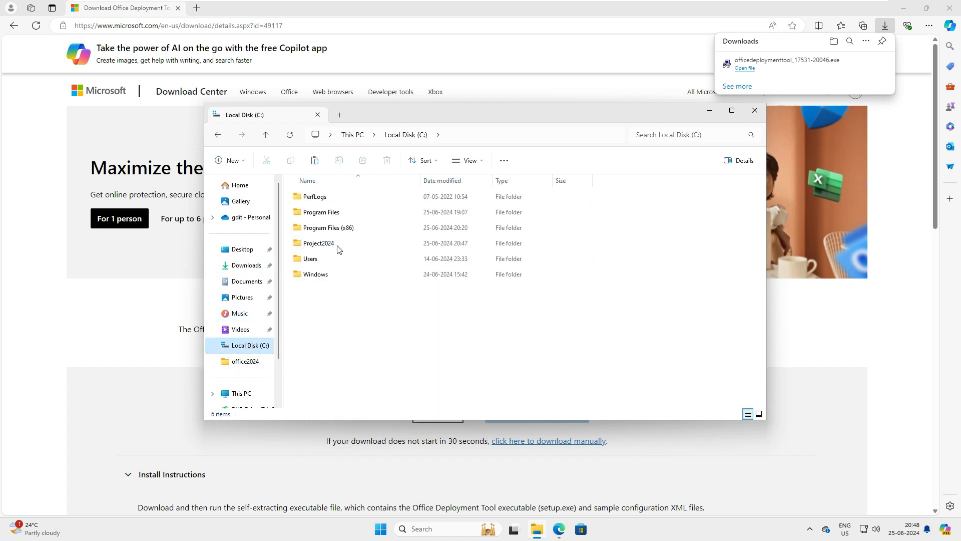
pyautogui.rightClick(412, 258)
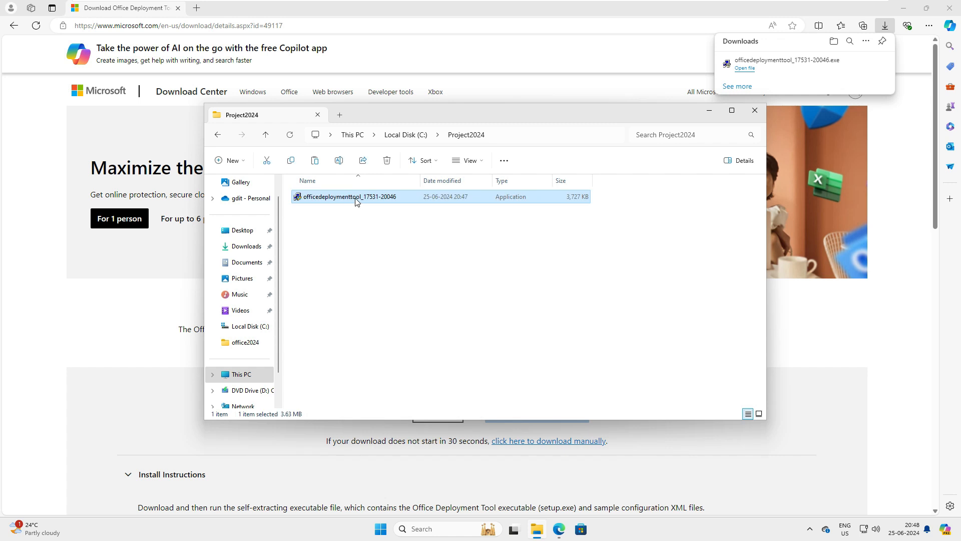
pyautogui.moveTo(409, 266)
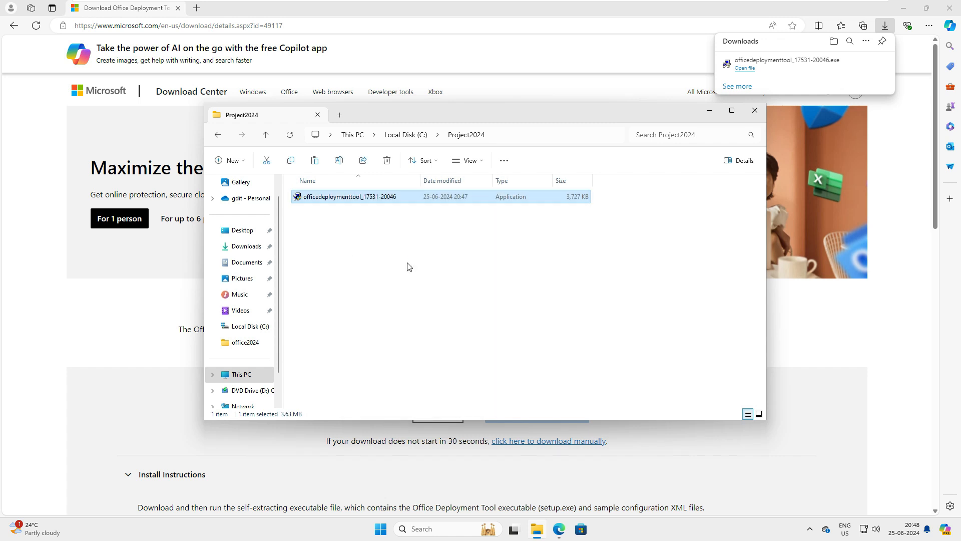
# Run the ODT installer, accept the license and extract its files into C:\Project2024
pyautogui.doubleClick(349, 196)
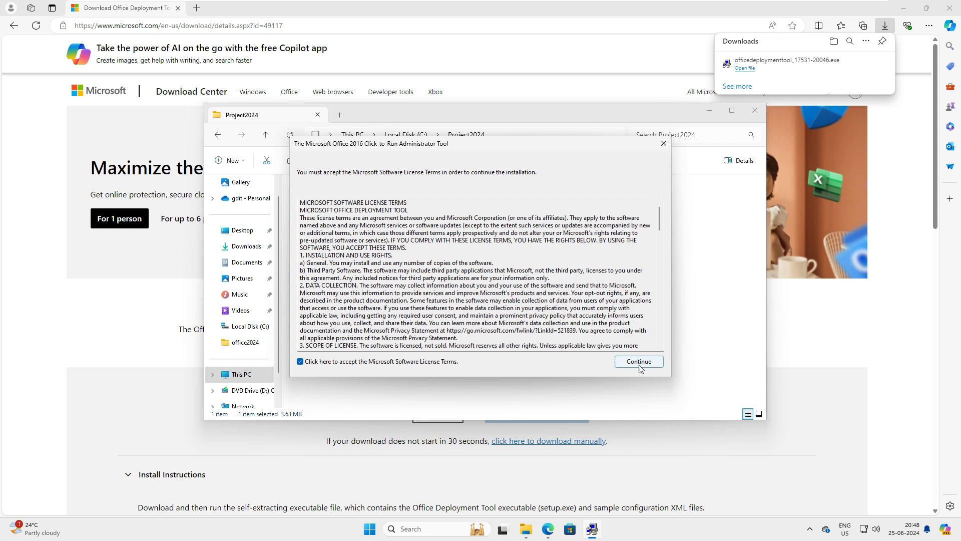
pyautogui.click(638, 362)
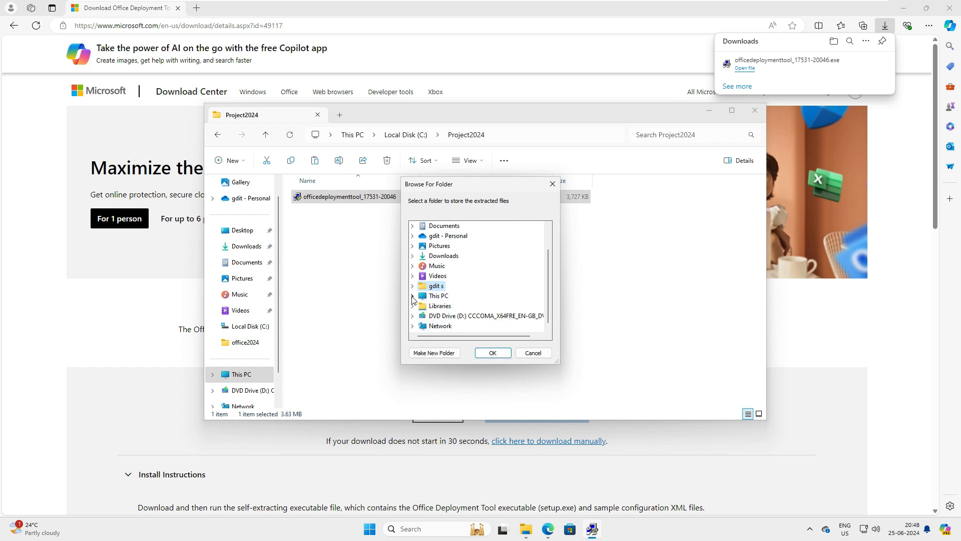
pyautogui.click(412, 296)
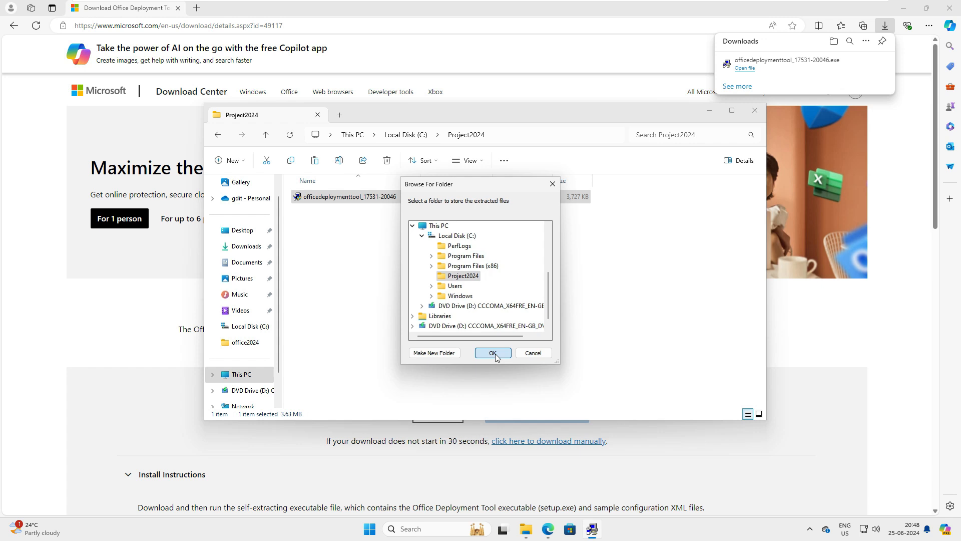
pyautogui.click(493, 353)
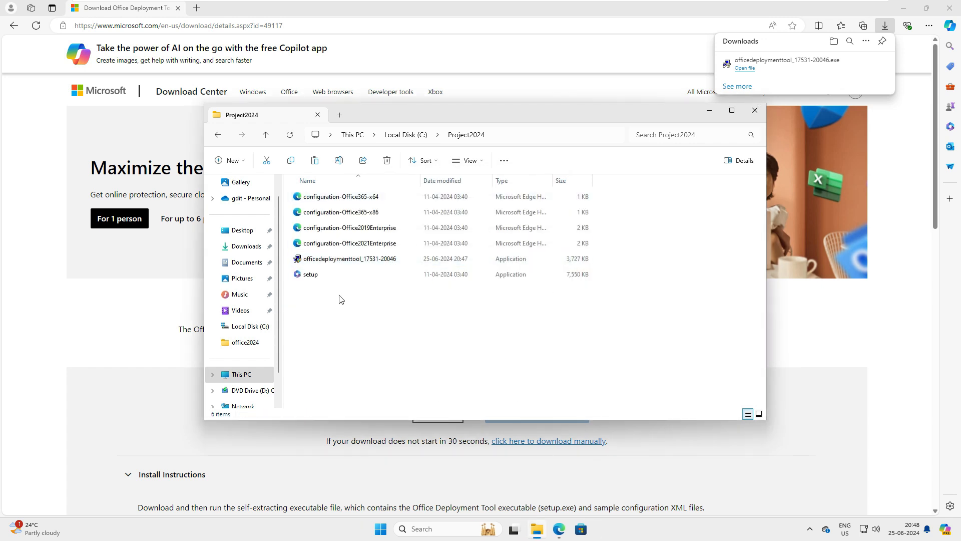
# Check the extracted setup application in the Project2024 folder
pyautogui.click(309, 275)
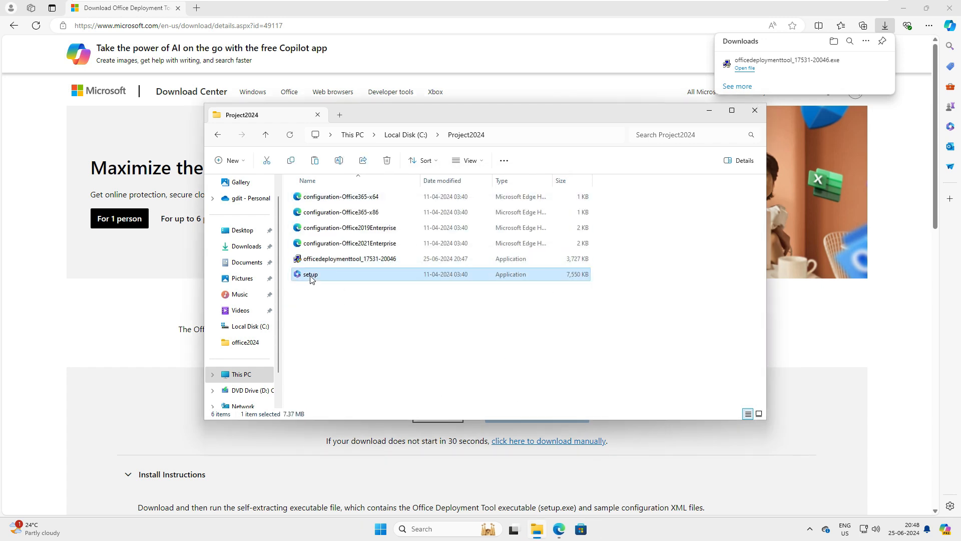
pyautogui.click(341, 197)
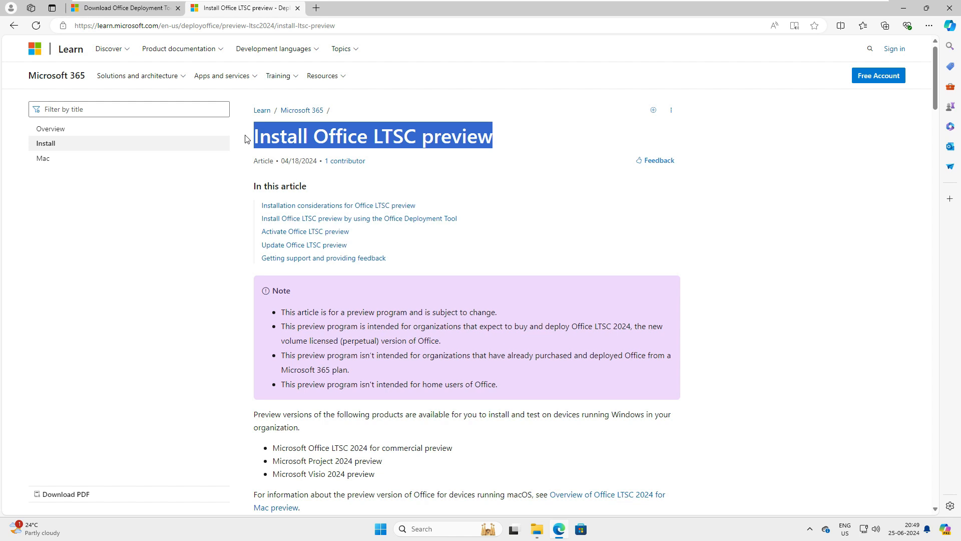
# Read the article's preview products: Office LTSC 2024, Project 2024 and Visio 2024
pyautogui.click(441, 168)
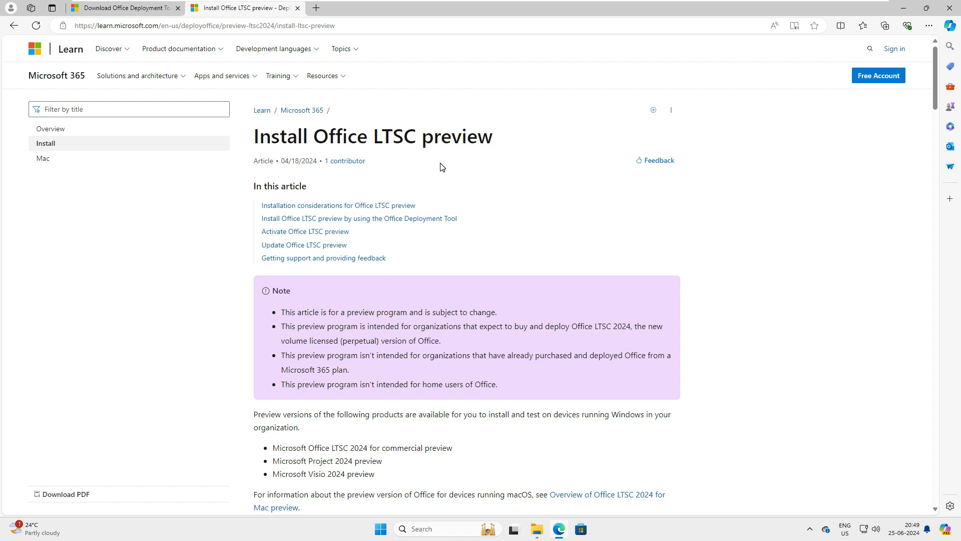
pyautogui.scroll(-3)
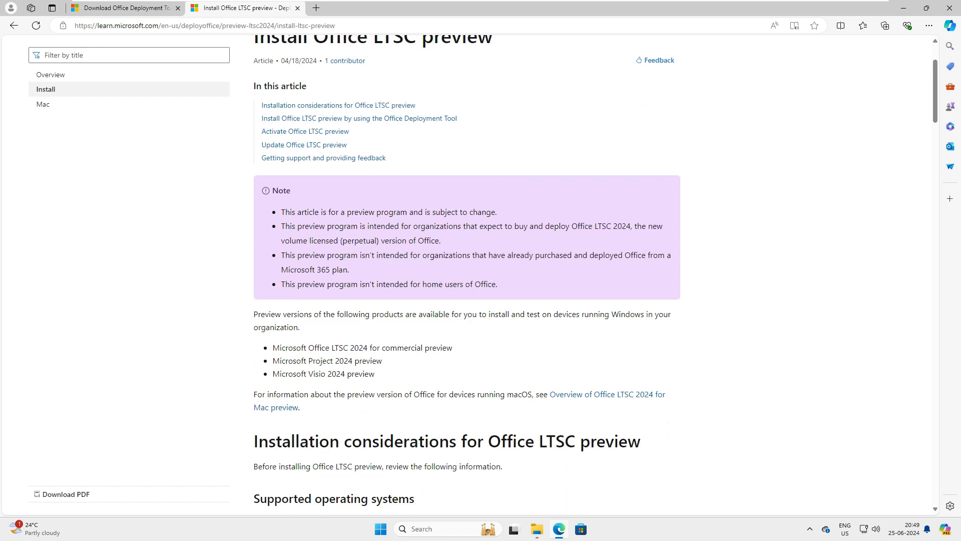
pyautogui.scroll(-3)
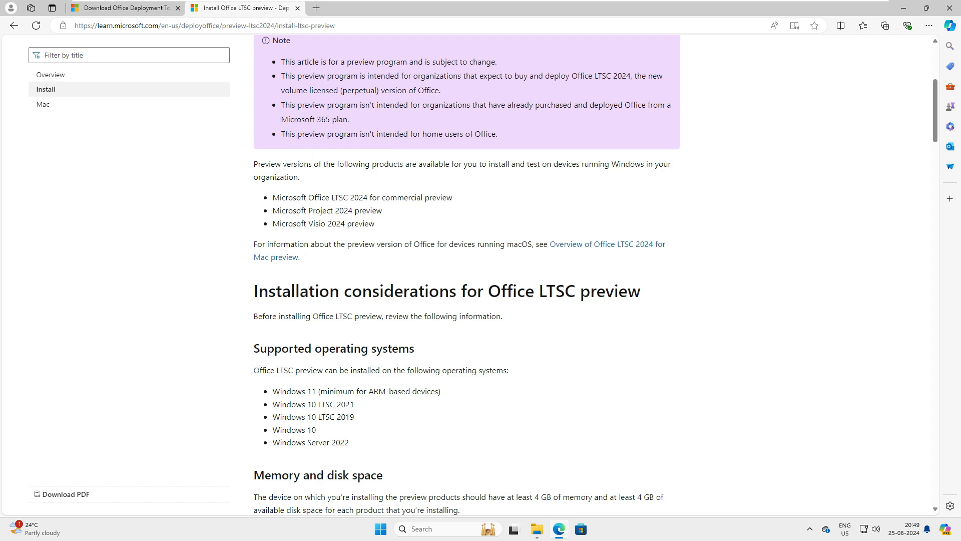
pyautogui.moveTo(273, 197); pyautogui.dragTo(437, 198)
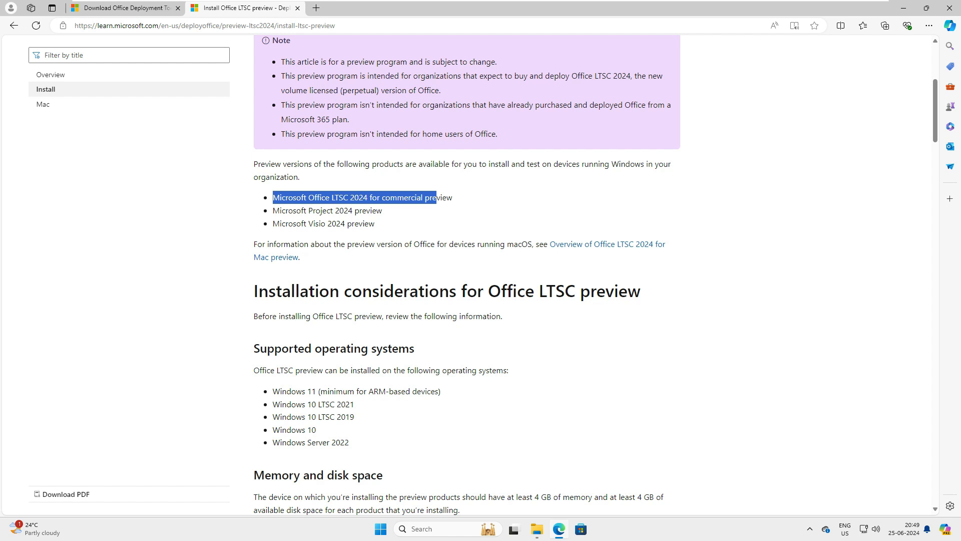
pyautogui.click(395, 220)
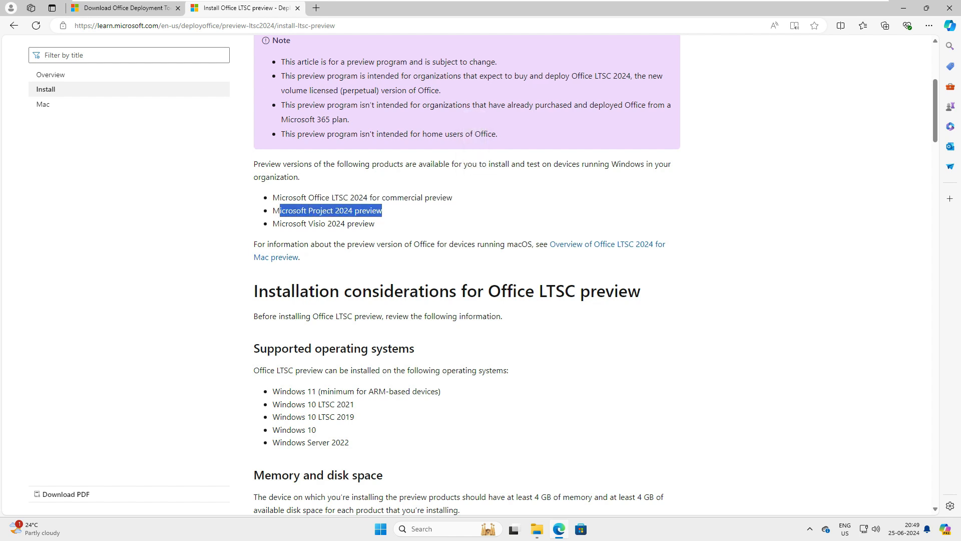
pyautogui.click(272, 228)
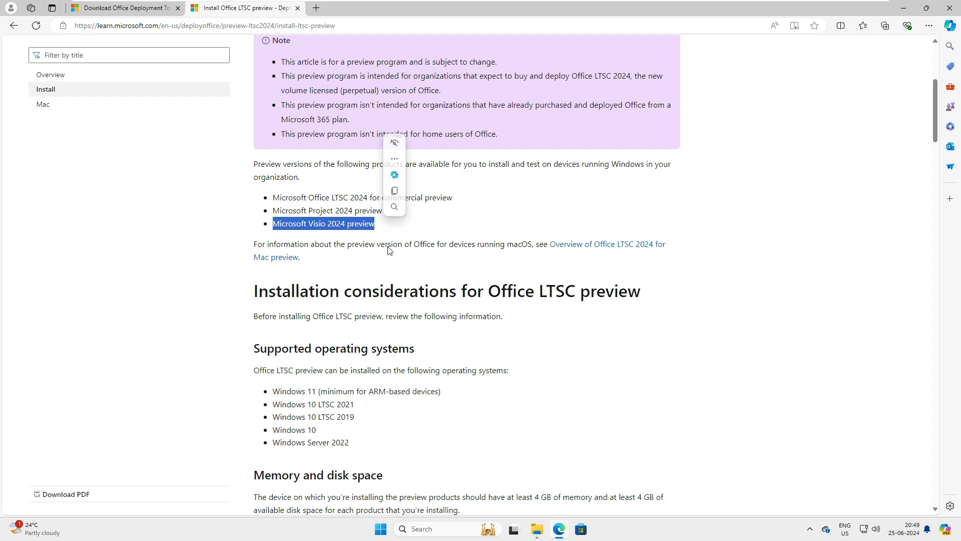
# Review supported systems such as Windows 10 LTSC 2019 and Windows Server 2022, down to the setup command
pyautogui.scroll(-3)
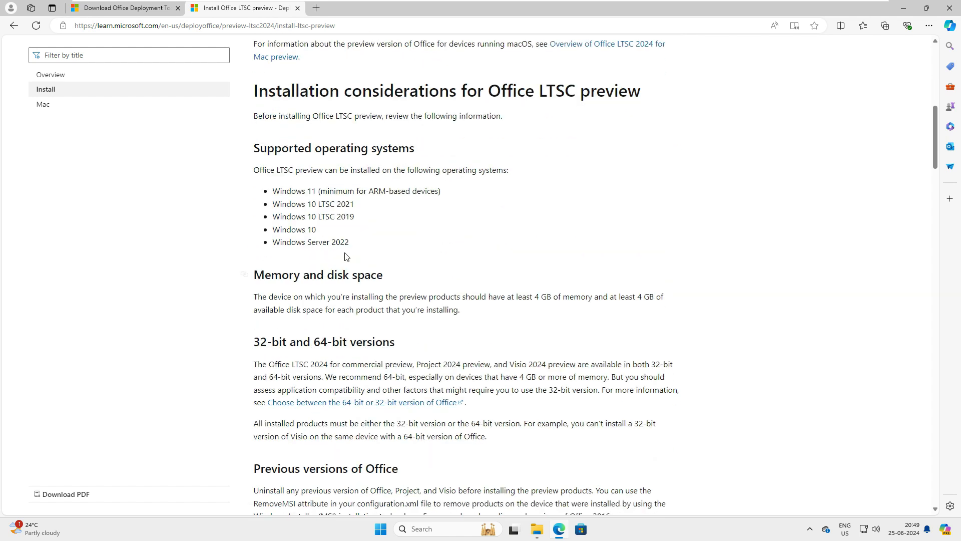
pyautogui.doubleClick(312, 203)
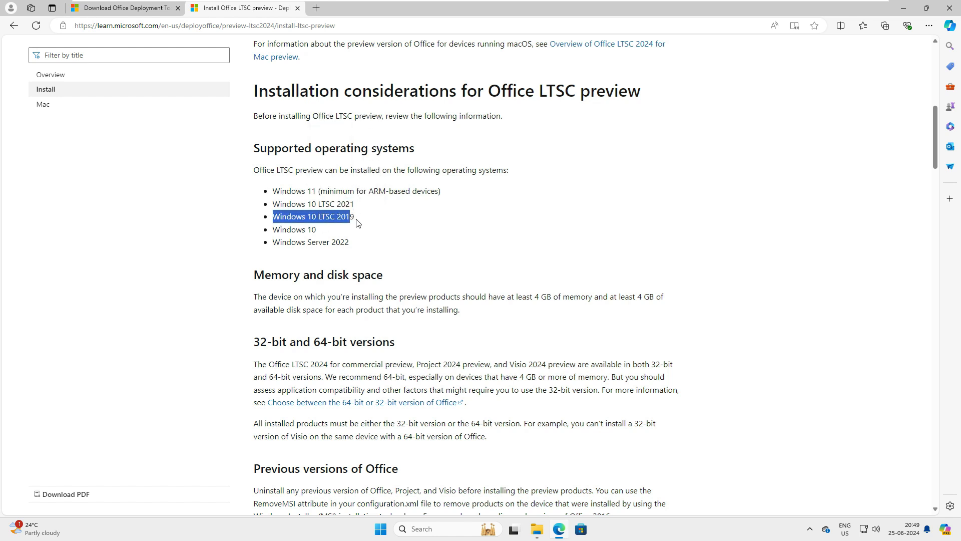
pyautogui.doubleClick(294, 230)
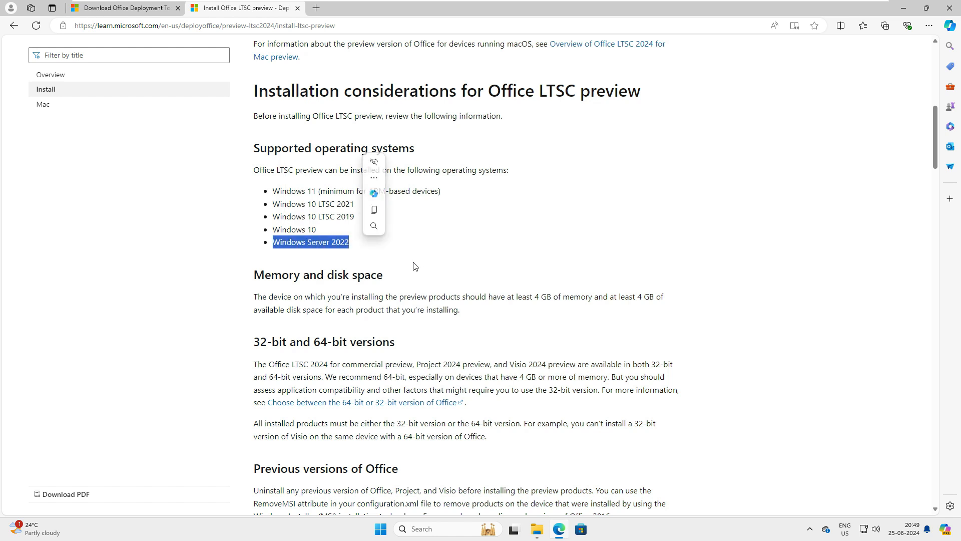
pyautogui.scroll(-3)
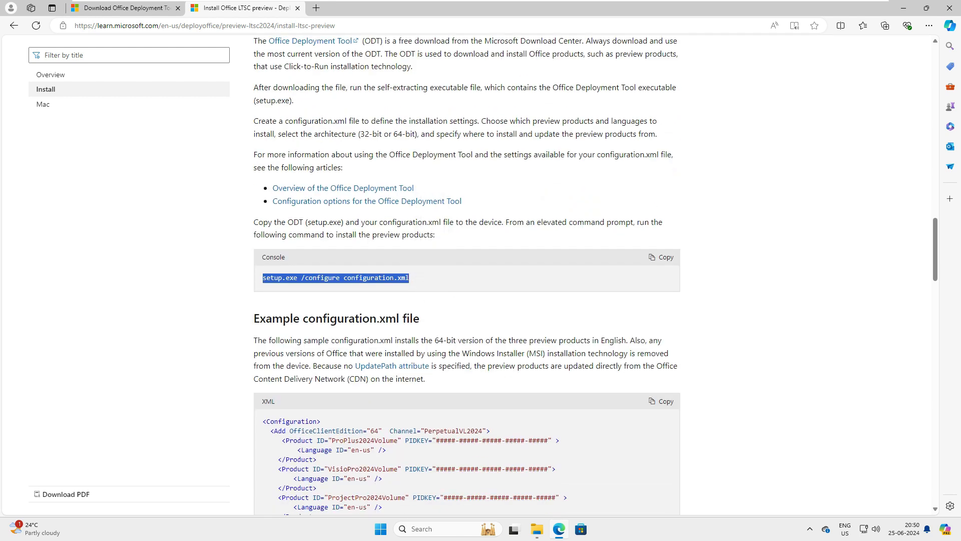
# Reach and select the KMS activation product key table
pyautogui.scroll(-3)
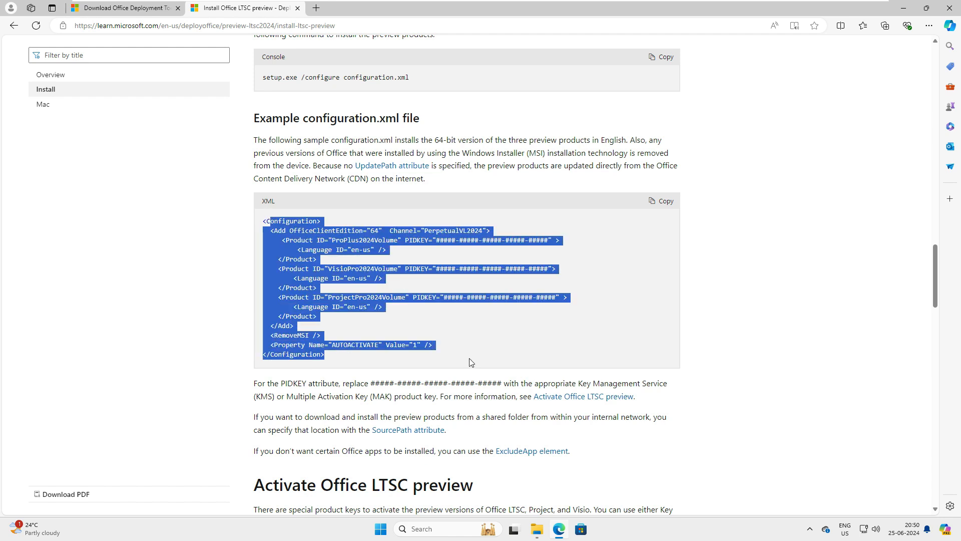
pyautogui.scroll(-3)
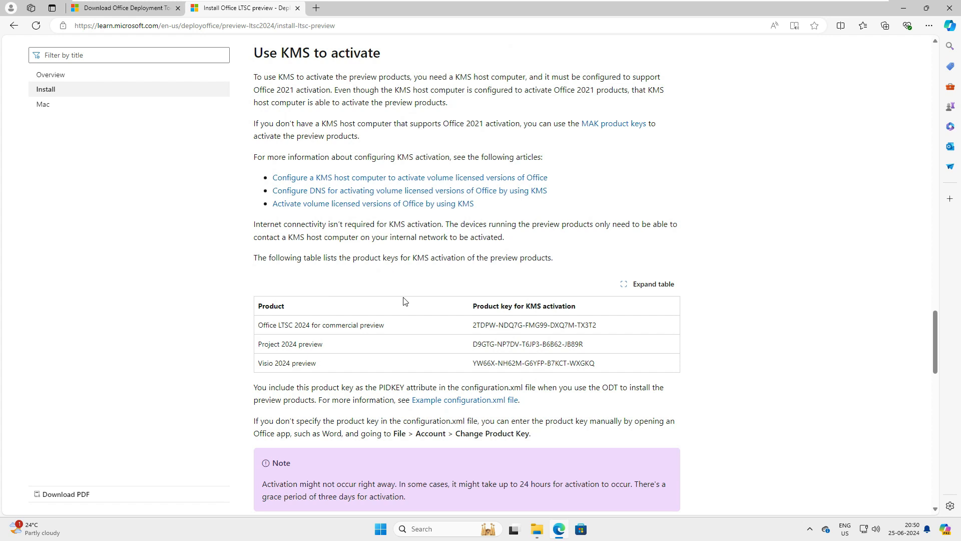
pyautogui.moveTo(350, 307)
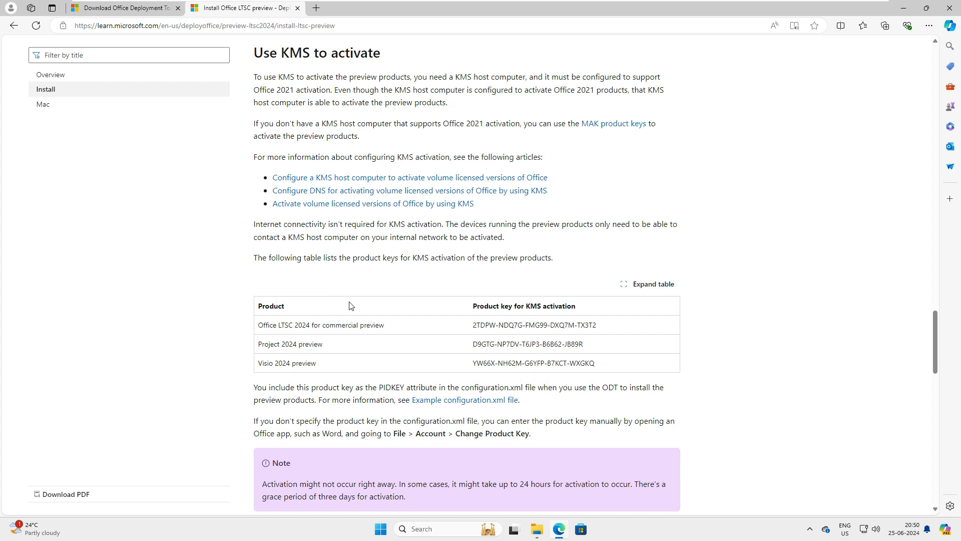
pyautogui.doubleClick(266, 53)
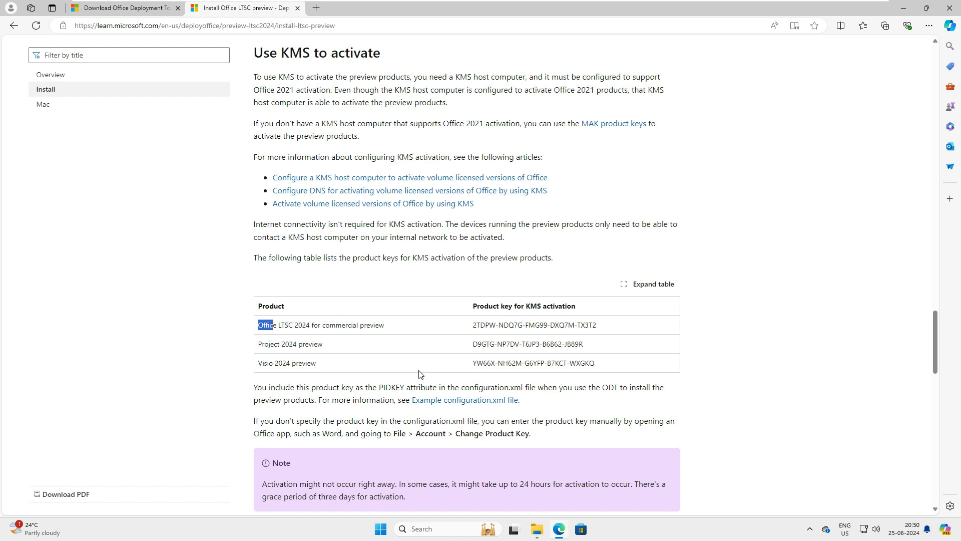
pyautogui.moveTo(261, 325); pyautogui.dragTo(594, 363)
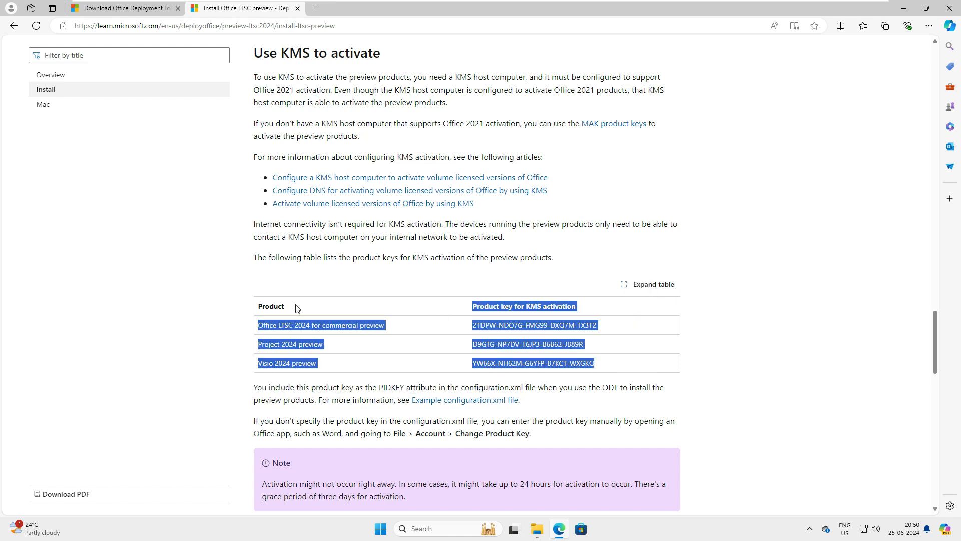
# Select the MAK product key table and continue down the article
pyautogui.scroll(-3)
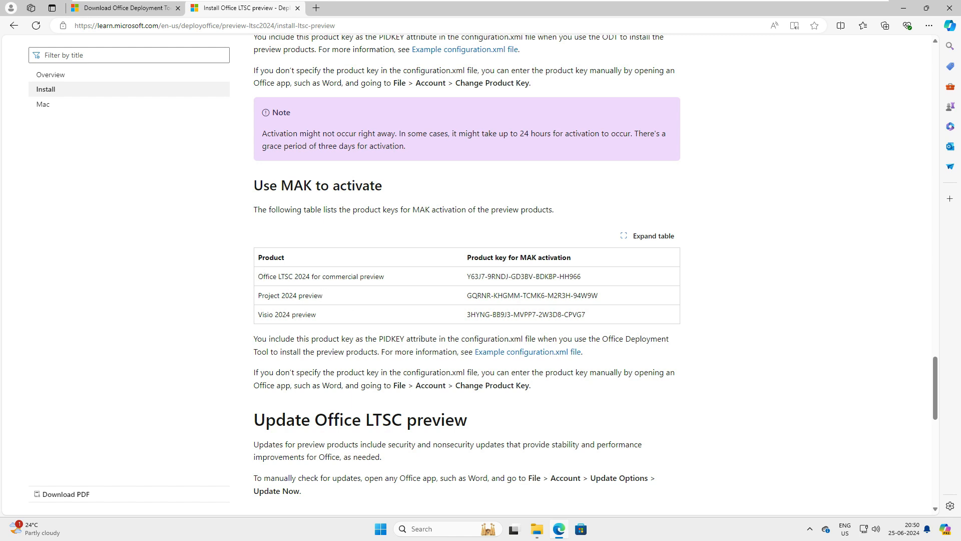
pyautogui.moveTo(261, 257); pyautogui.dragTo(586, 314)
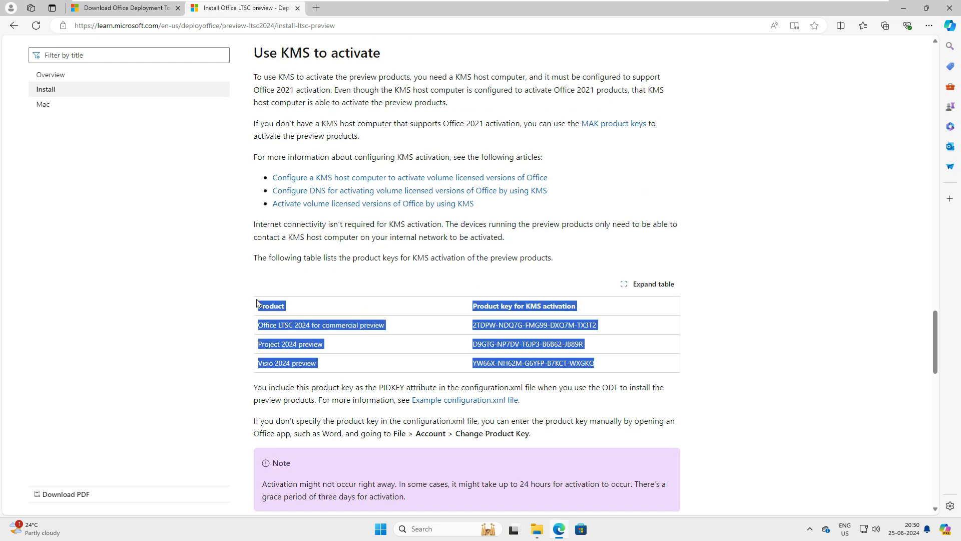
pyautogui.scroll(-3)
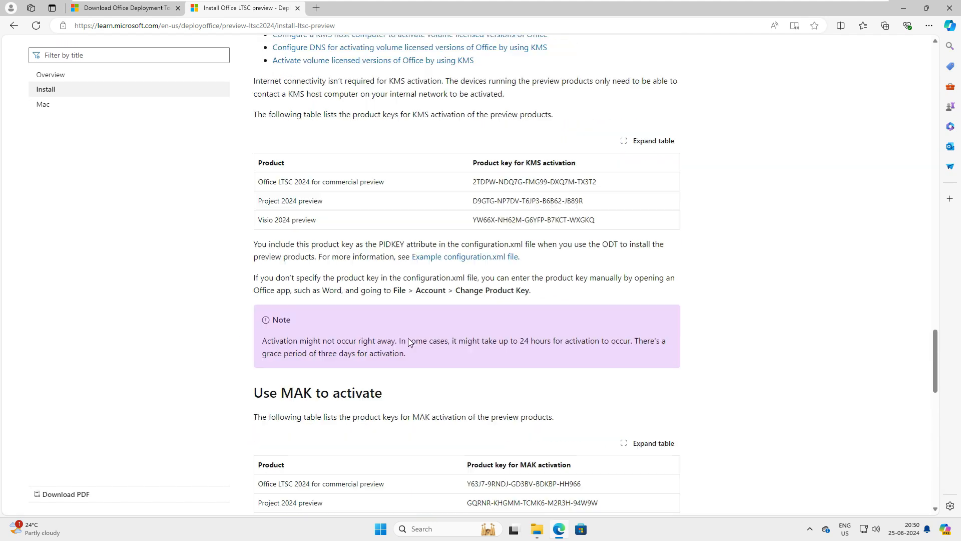
pyautogui.scroll(-3)
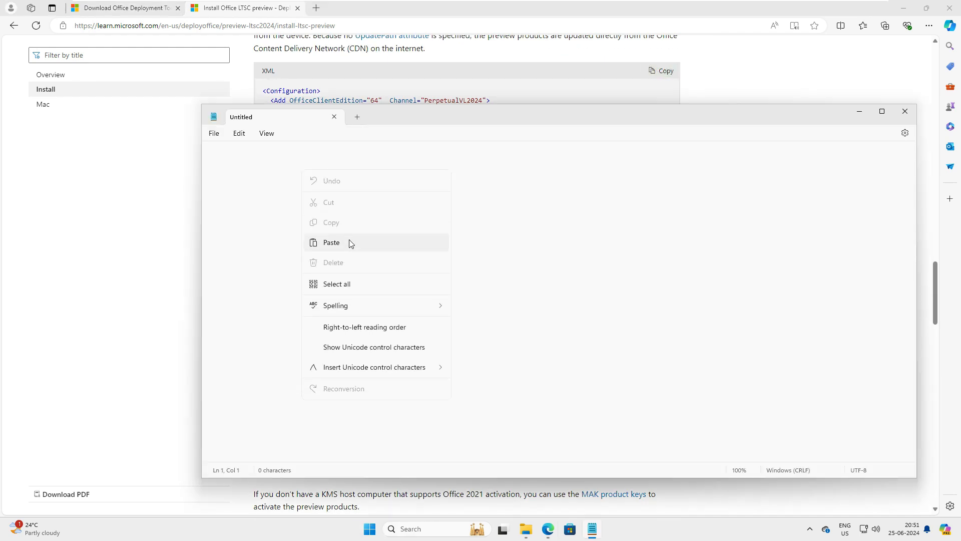
# Paste the sample configuration XML into Notepad and point out the OfficeClientEdition setting
pyautogui.click(332, 242)
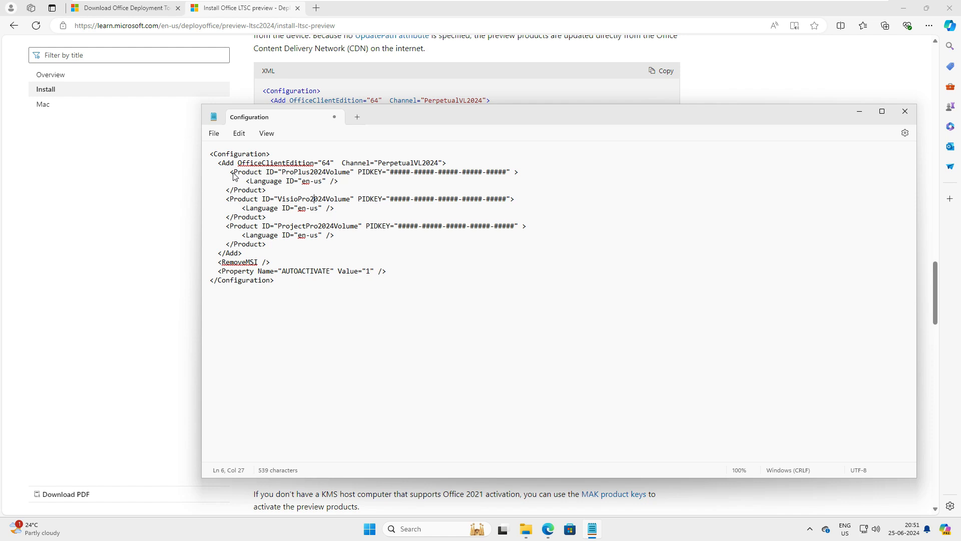
pyautogui.doubleClick(239, 153)
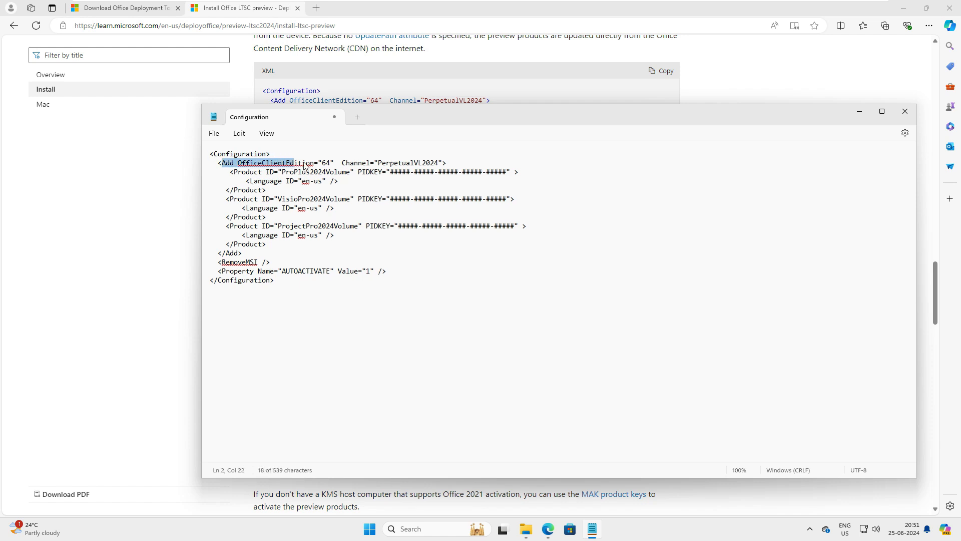
pyautogui.click(367, 163)
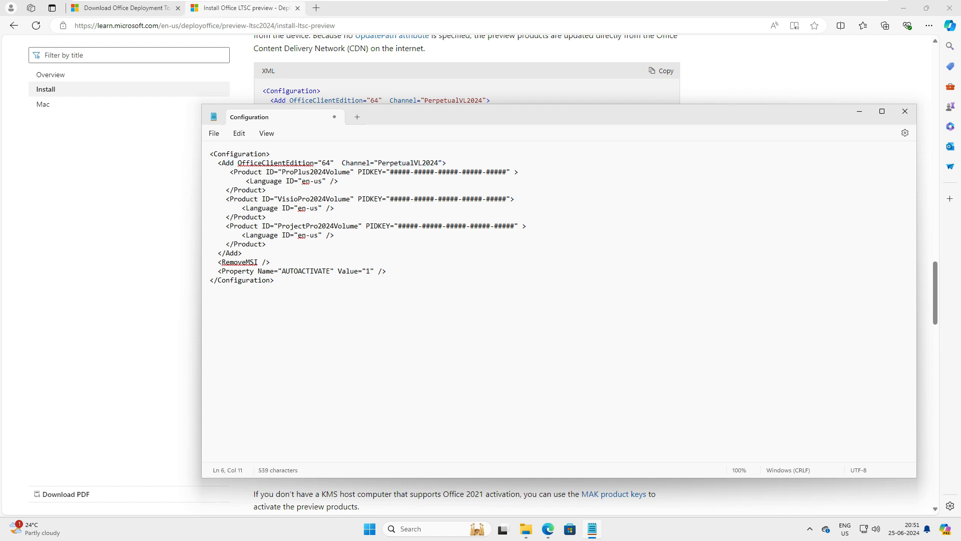
# Delete the ProPlus2024Volume and VisioPro2024Volume product blocks, keeping ProjectPro2024Volume
pyautogui.moveTo(230, 172); pyautogui.dragTo(349, 171)
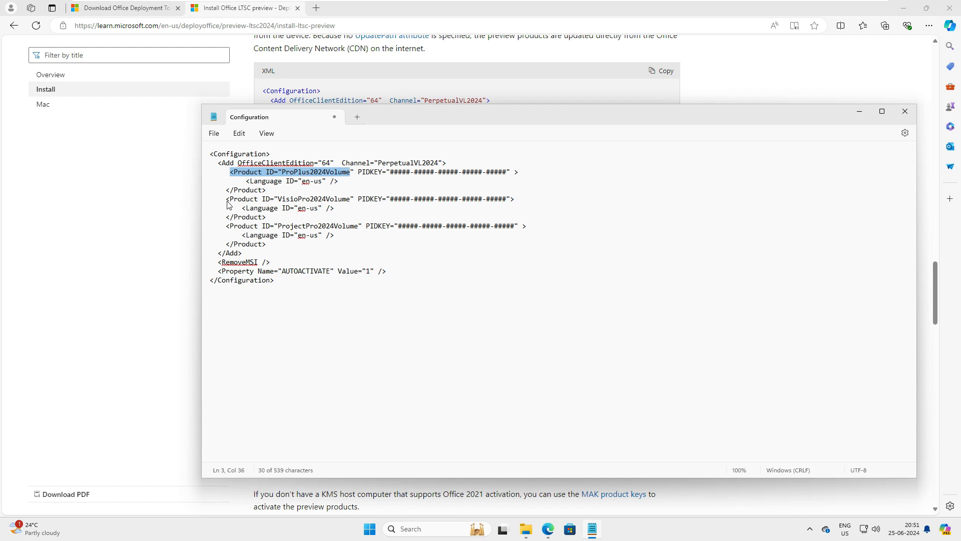
pyautogui.doubleClick(269, 226)
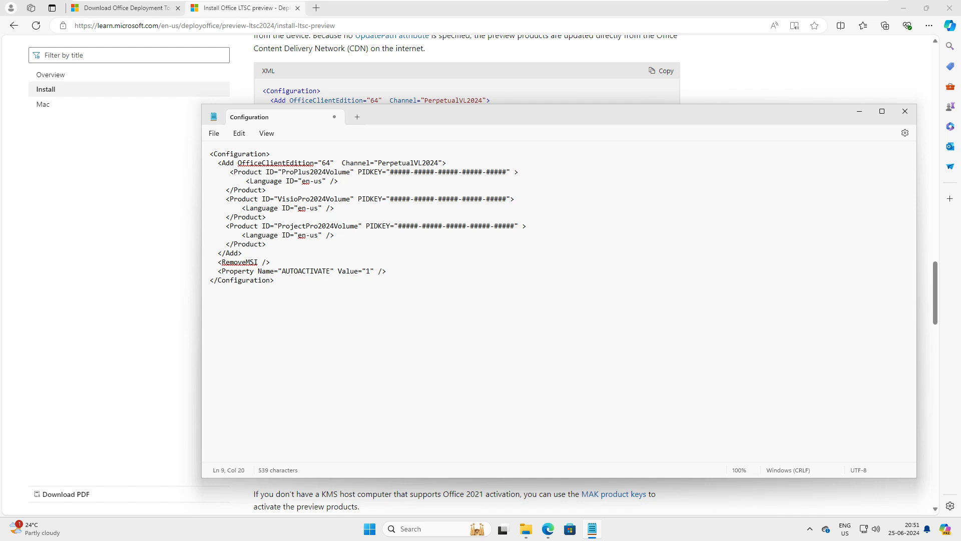
pyautogui.moveTo(229, 171); pyautogui.dragTo(265, 217)
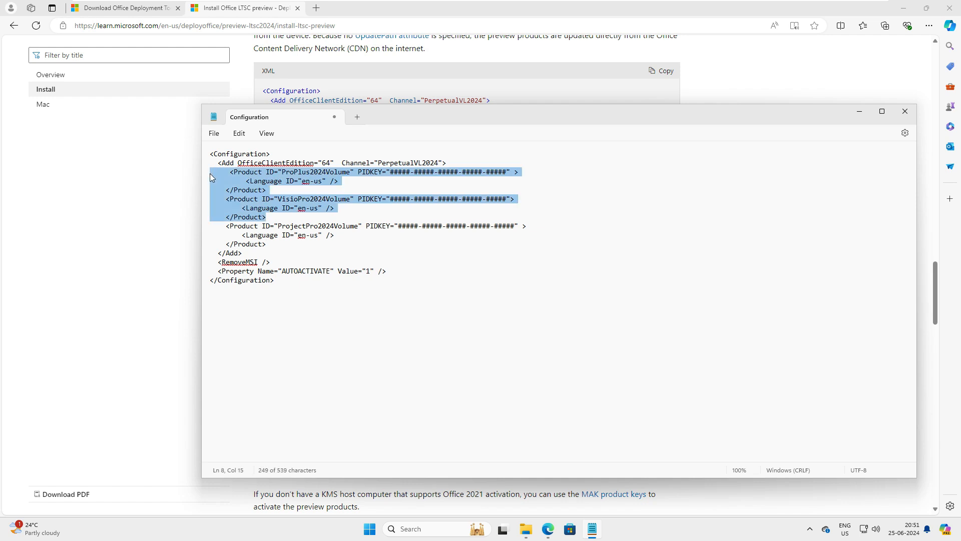
pyautogui.press('Delete')
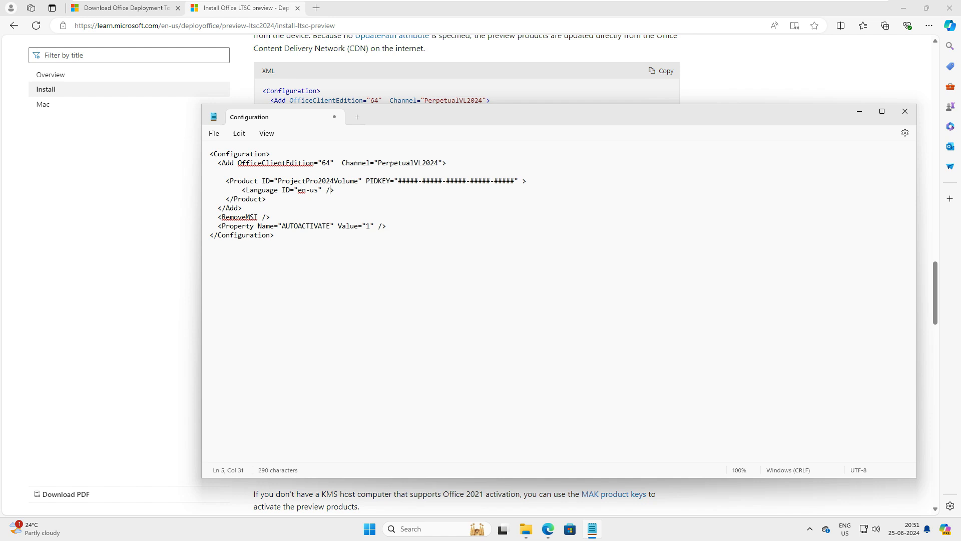
# Check the documentation page again, then return to the edited configuration note
pyautogui.click(390, 181)
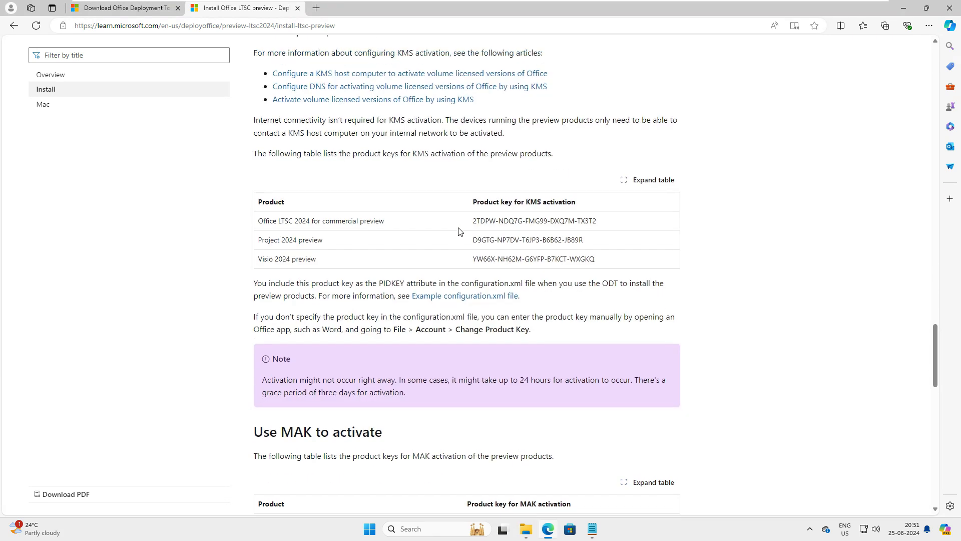
pyautogui.scroll(-3)
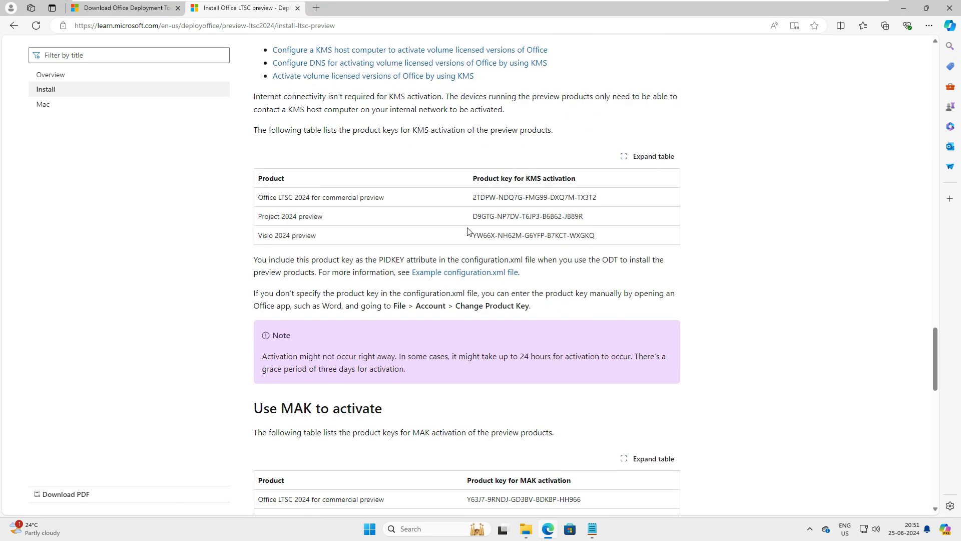
pyautogui.scroll(-3)
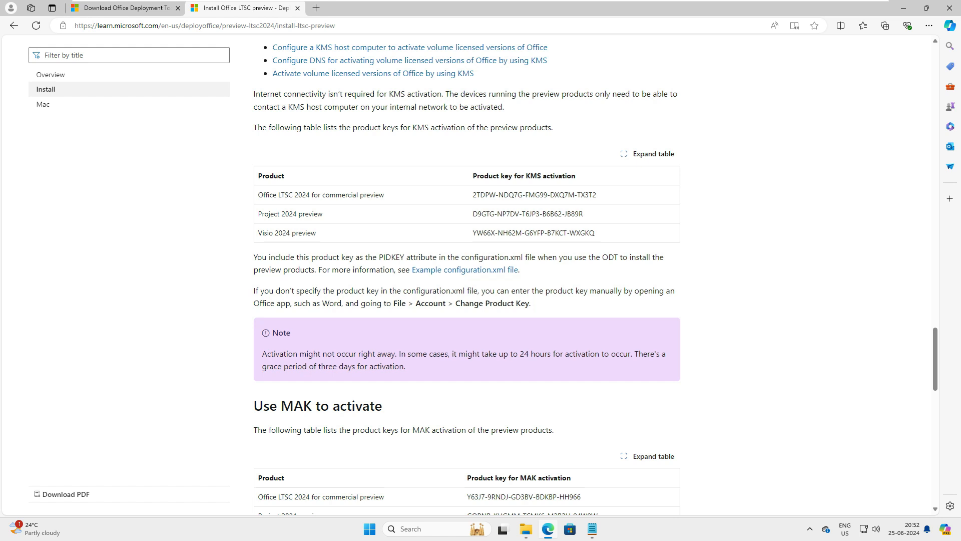
pyautogui.click(591, 529)
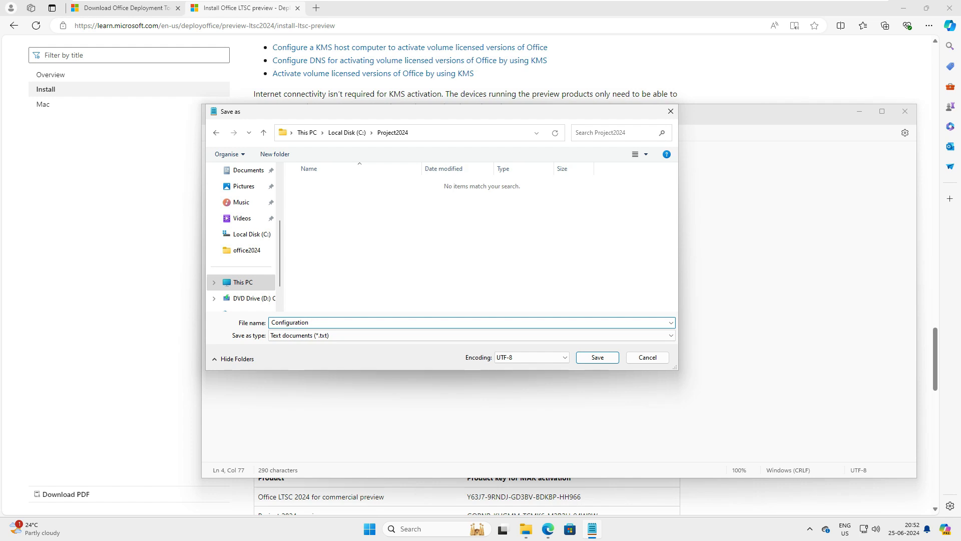
# Save the note as Configuration.xml in C:\Project2024
pyautogui.write('.xml')
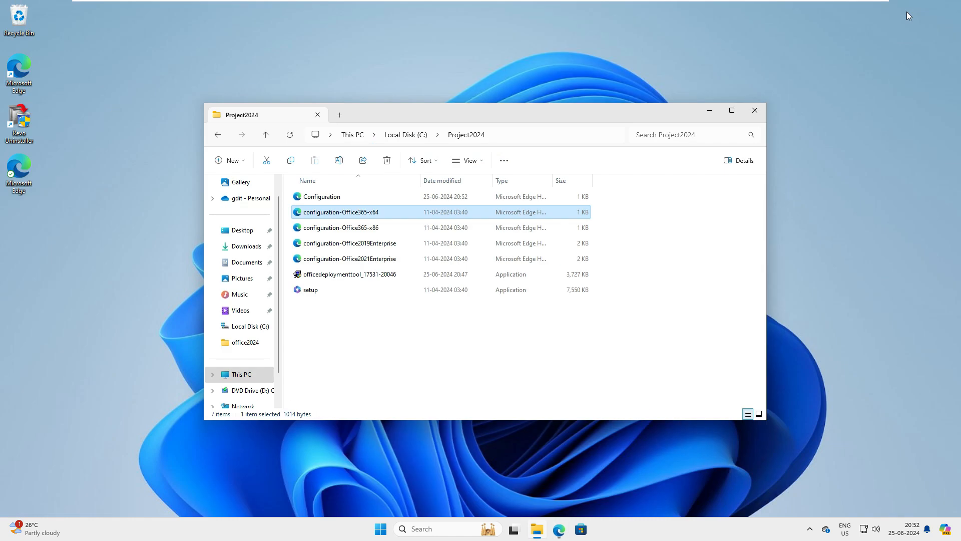
# Open the newly saved Configuration file in Project2024 to review it
pyautogui.click(322, 196)
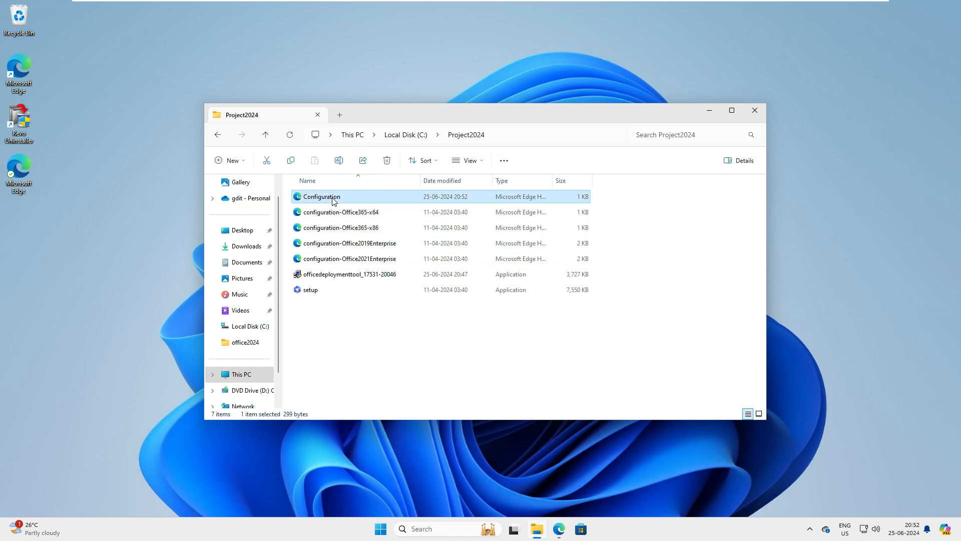
pyautogui.doubleClick(322, 196)
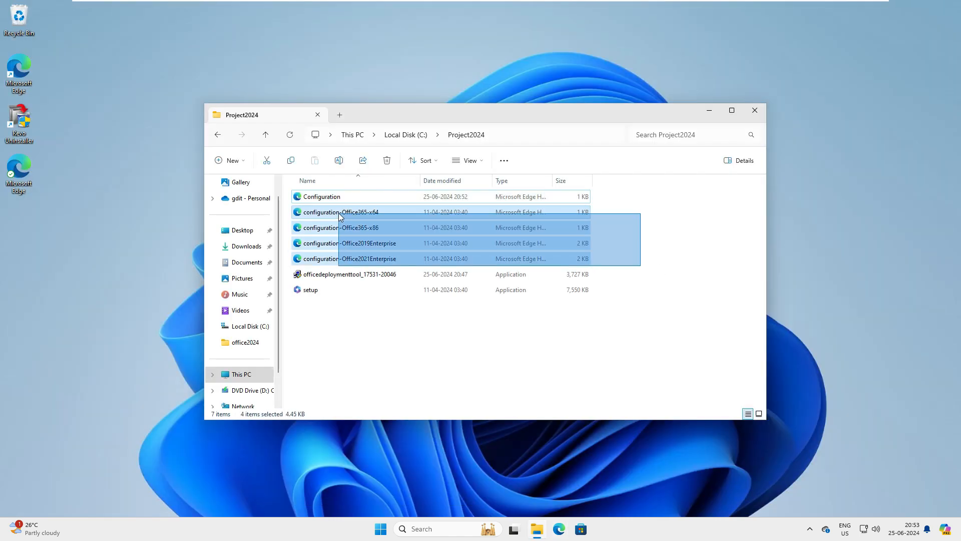
pyautogui.moveTo(340, 211)
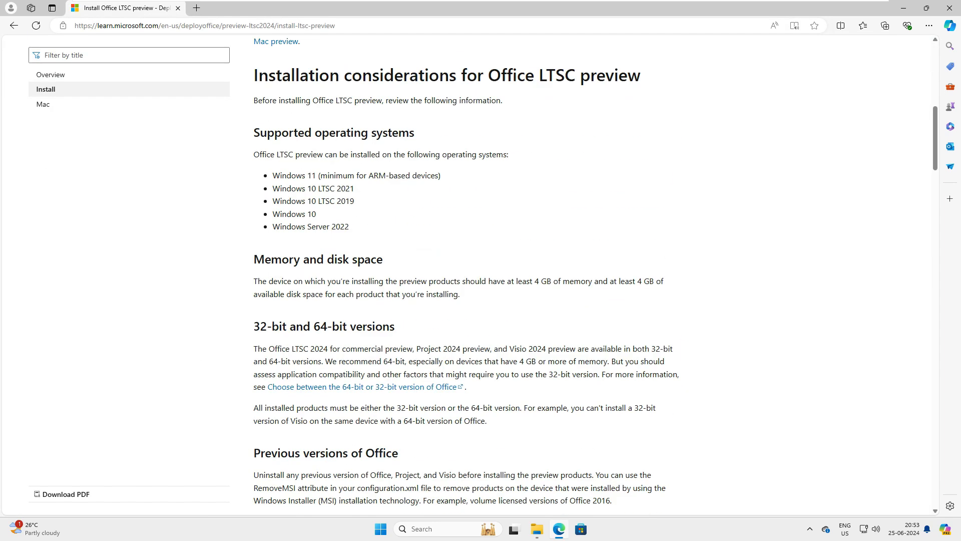
# Copy the setup.exe /configure configuration.xml command and head for the Command Prompt
pyautogui.scroll(-3)
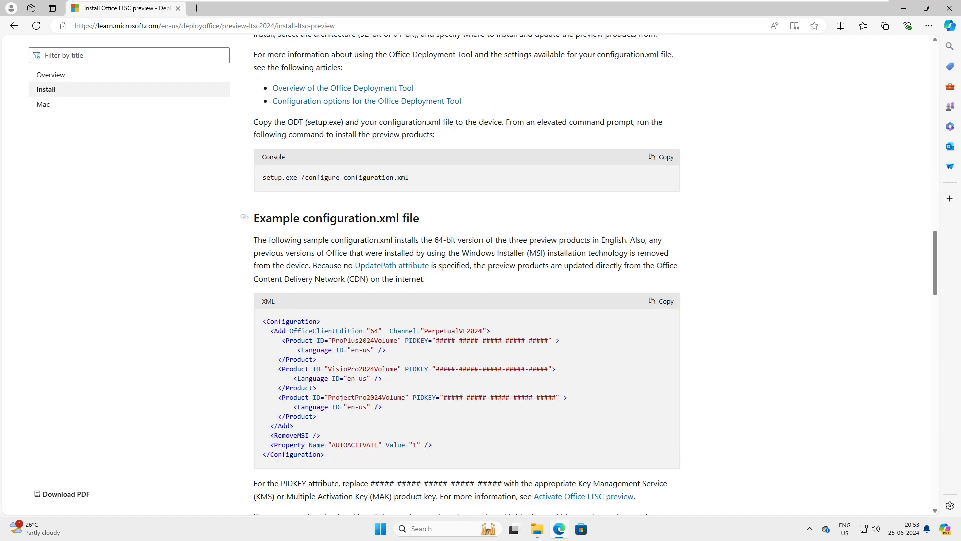
pyautogui.doubleClick(335, 177)
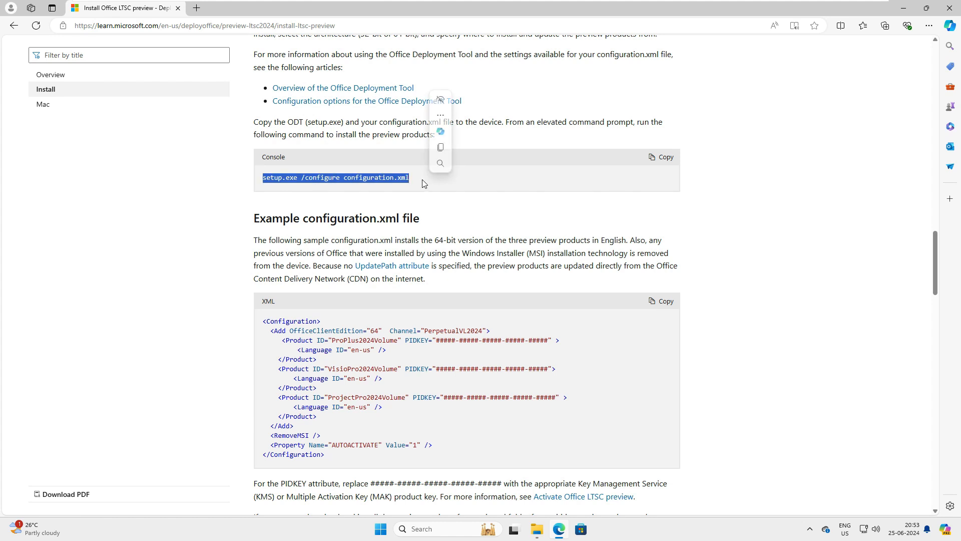
pyautogui.click(661, 157)
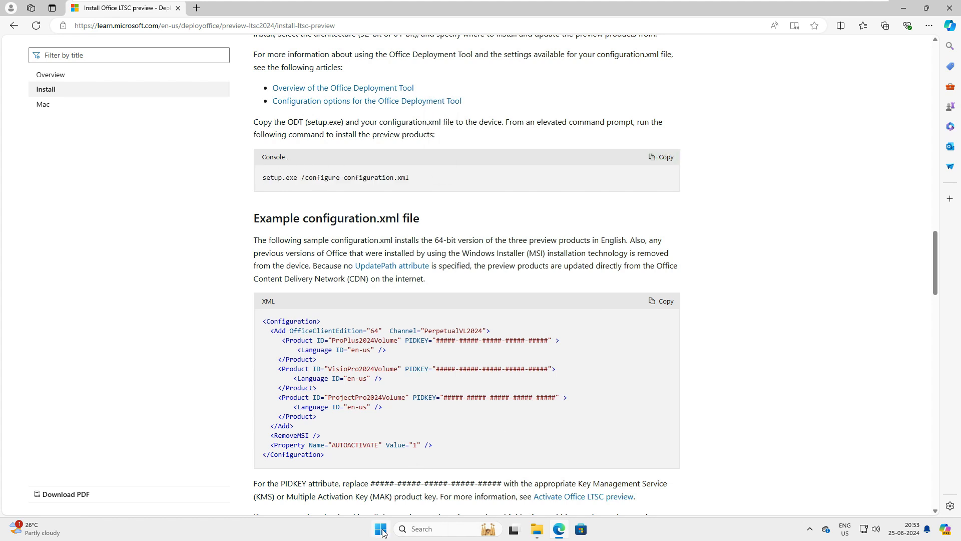
pyautogui.click(380, 529)
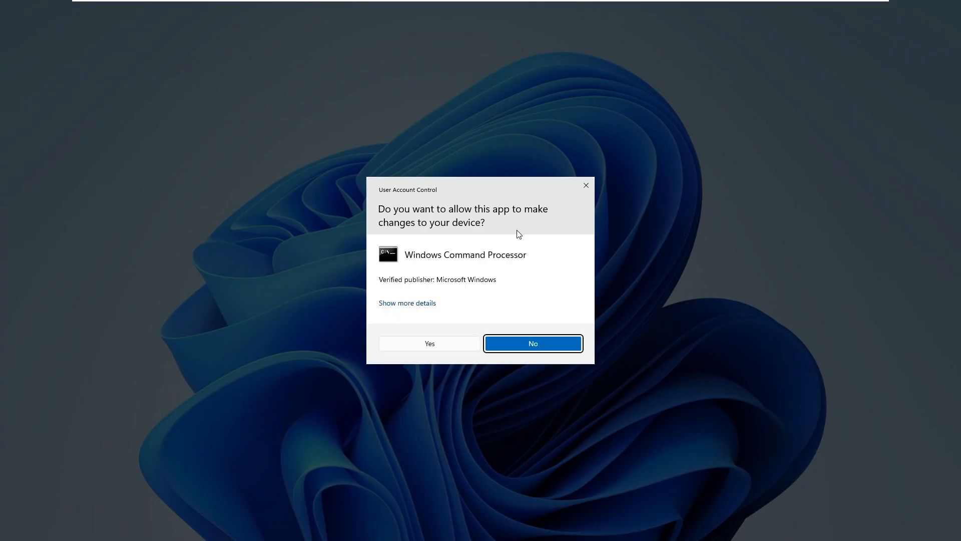
# In an elevated Command Prompt, change to C:\Project2024, list its files and run setup.exe /configure configuration.xml
pyautogui.click(429, 344)
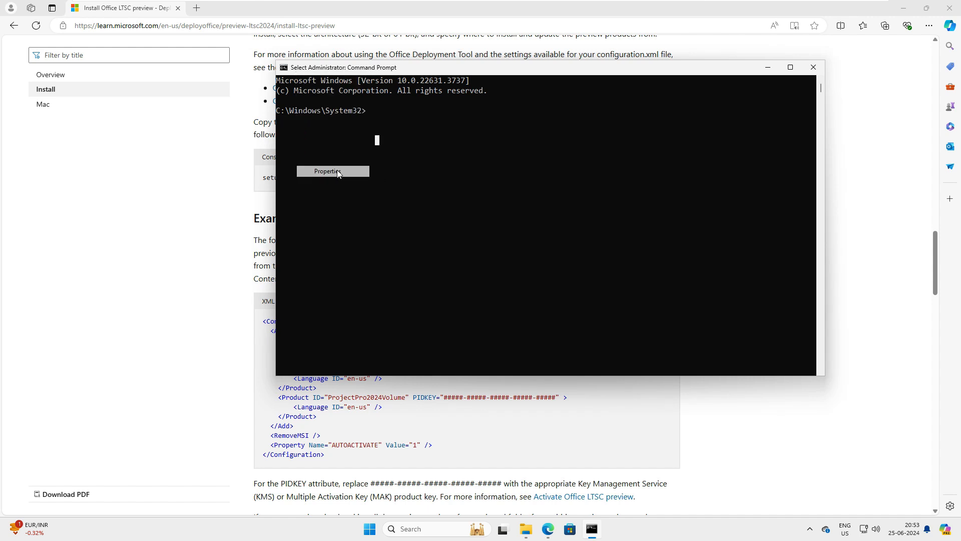
pyautogui.click(328, 172)
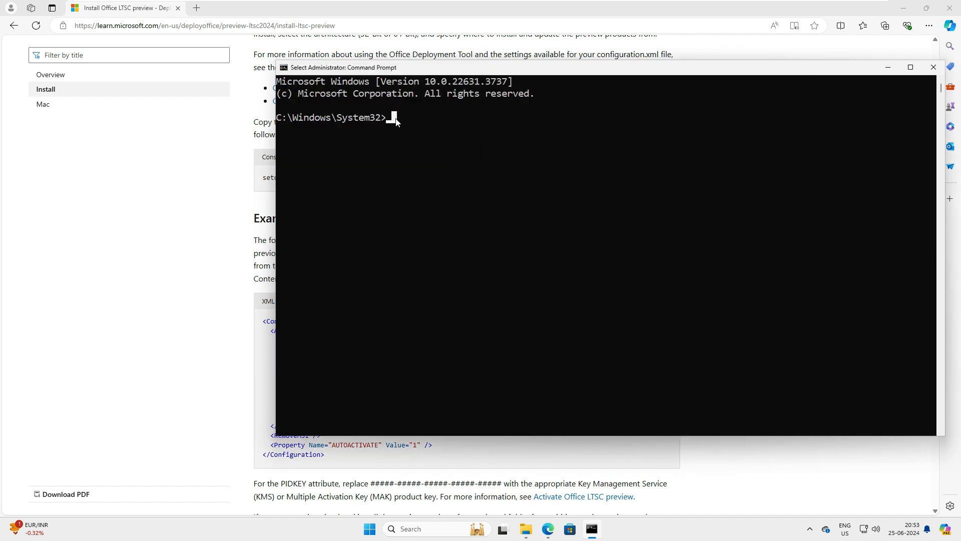
pyautogui.write('cd \\')
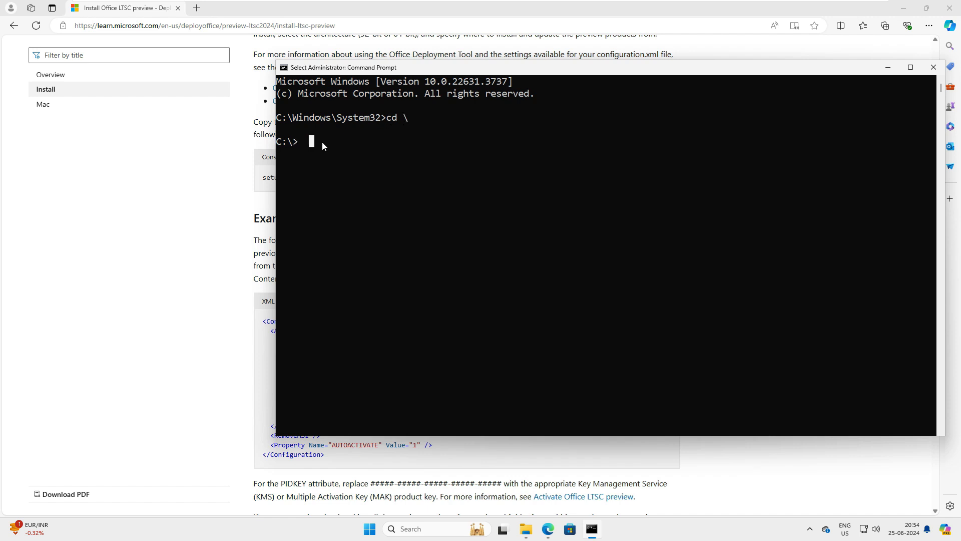
pyautogui.write('cd prj')
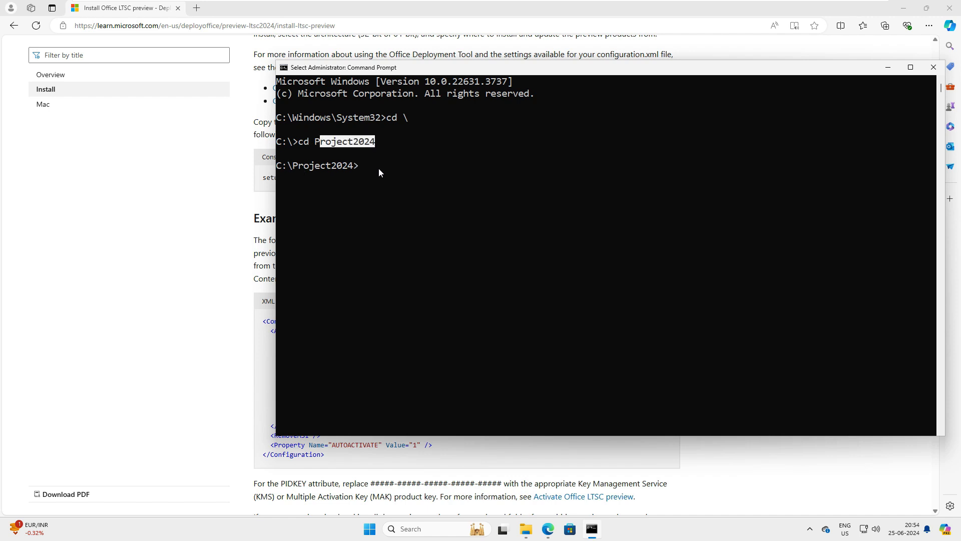
pyautogui.write('dir')
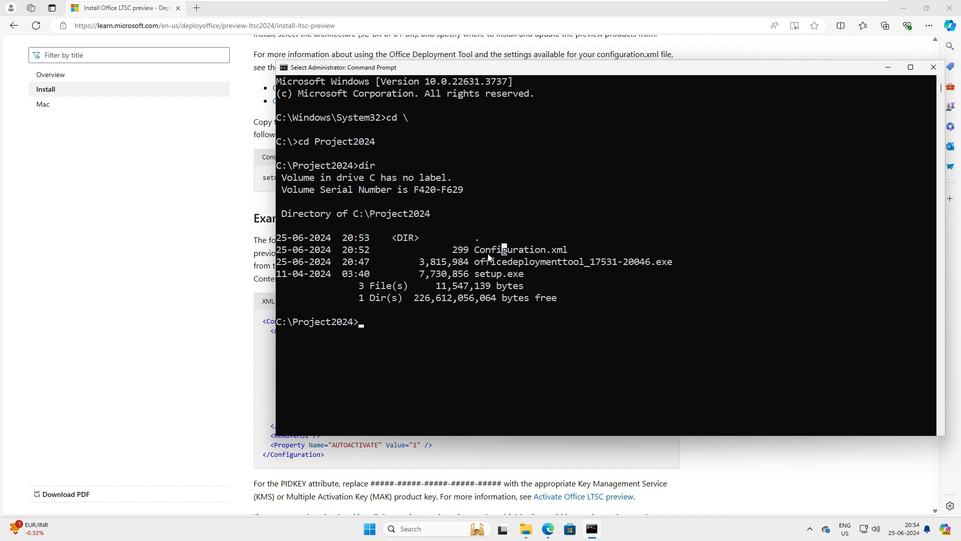
pyautogui.moveTo(569, 257)
pyautogui.write('setup.exe /configure configuration.xml')
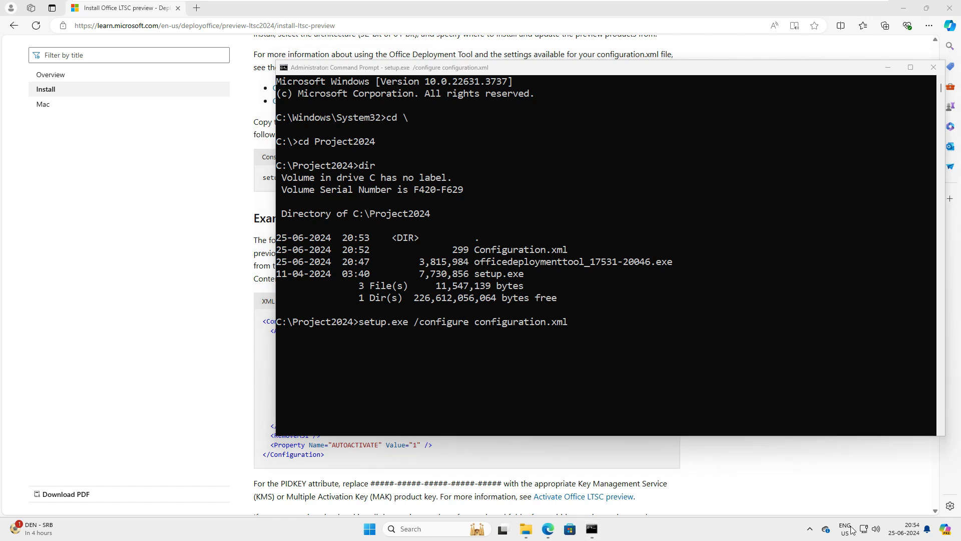
# Run the setup /configure command and close the You're all set! completion window
pyautogui.press('enter')
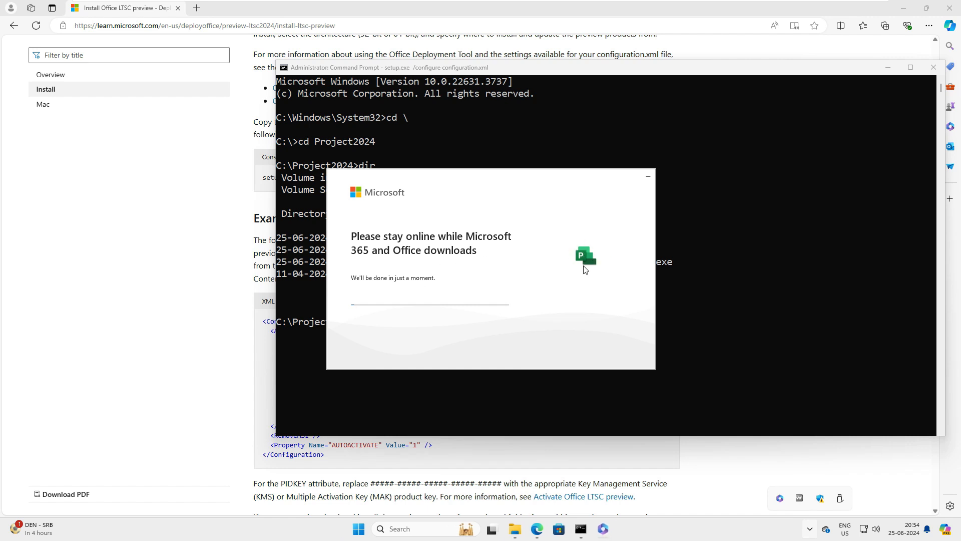
pyautogui.moveTo(597, 264)
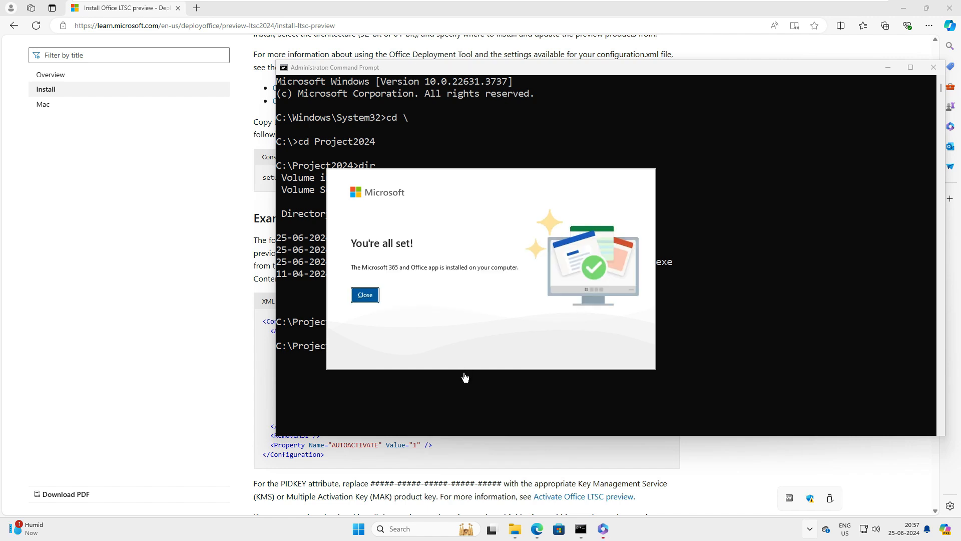
pyautogui.moveTo(369, 252)
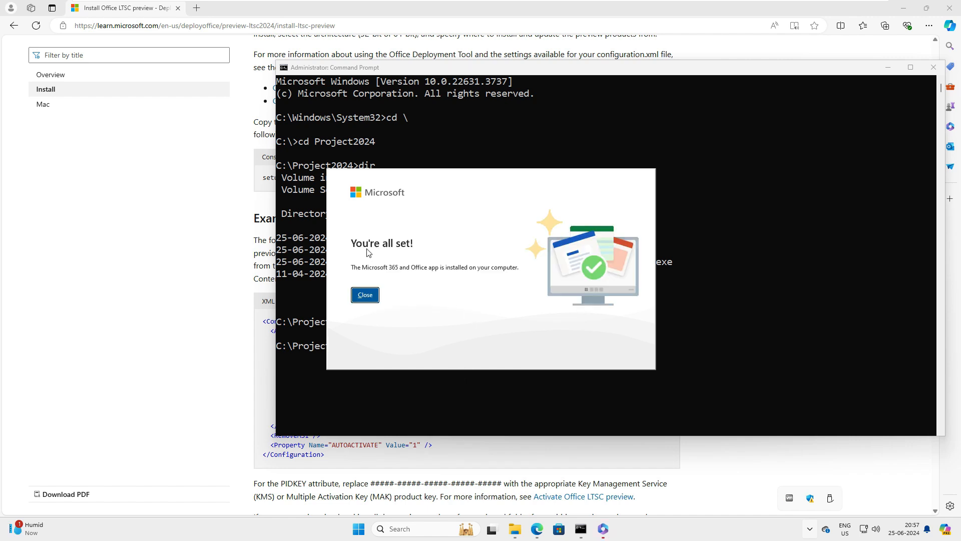
pyautogui.moveTo(424, 278)
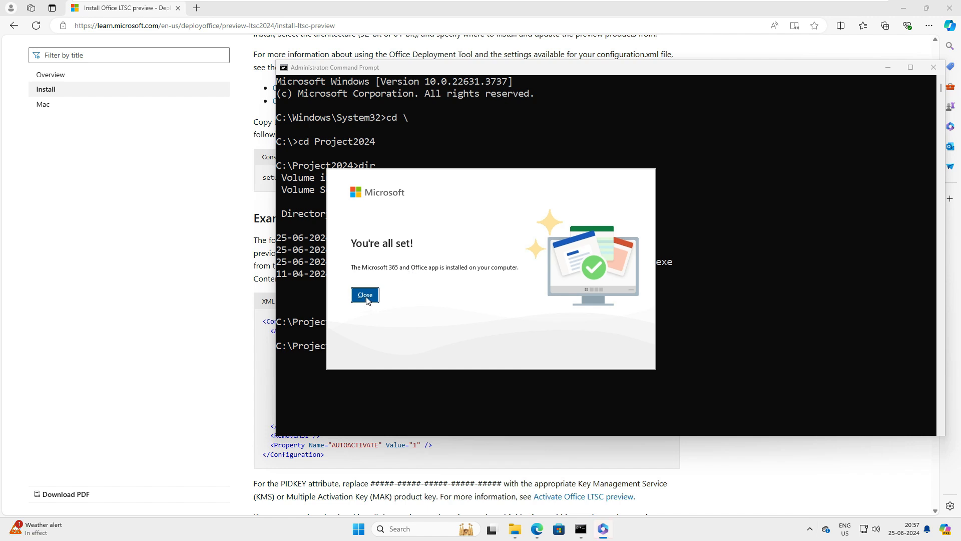
pyautogui.click(364, 295)
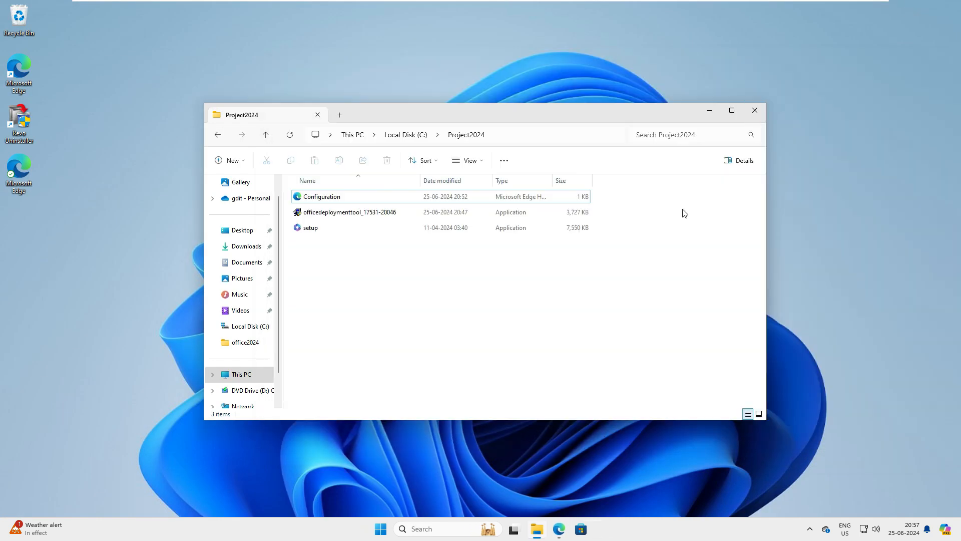
# Launch Project from Start, create a Blank Project, dismiss the scheduling notice and go to File
pyautogui.click(381, 529)
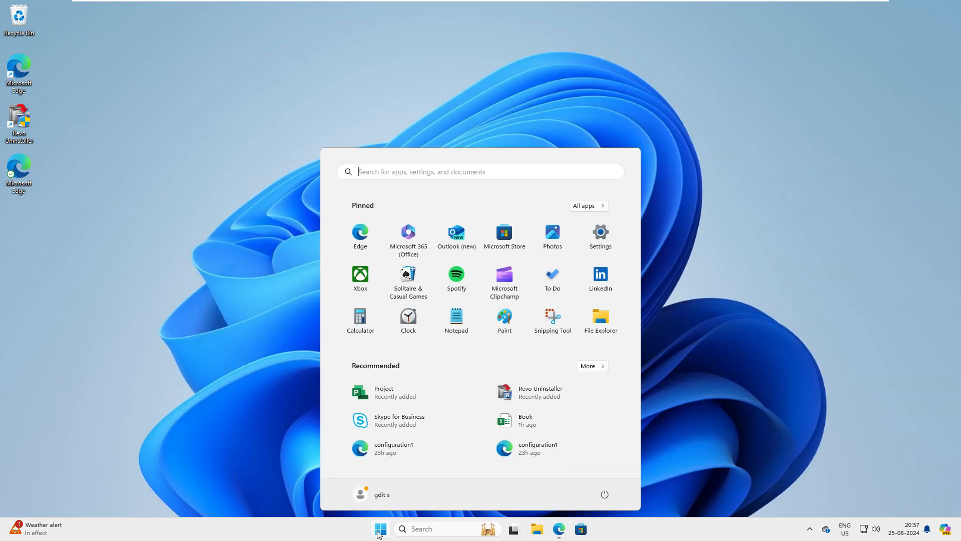
pyautogui.moveTo(391, 392)
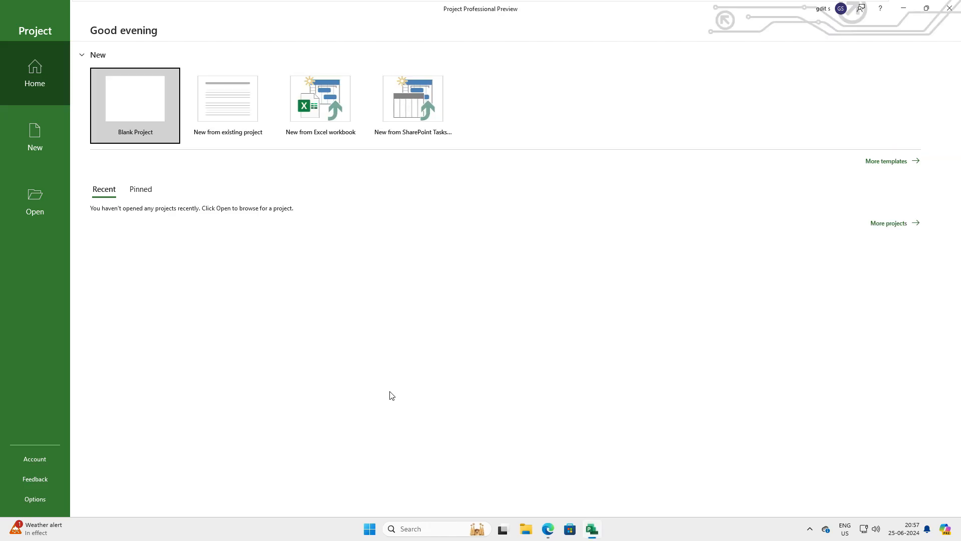
pyautogui.click(135, 98)
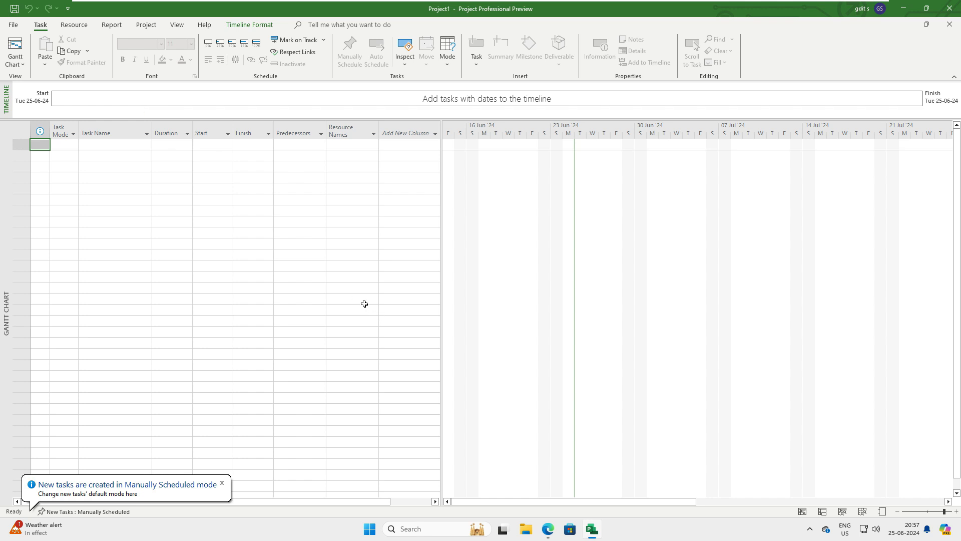
pyautogui.click(223, 484)
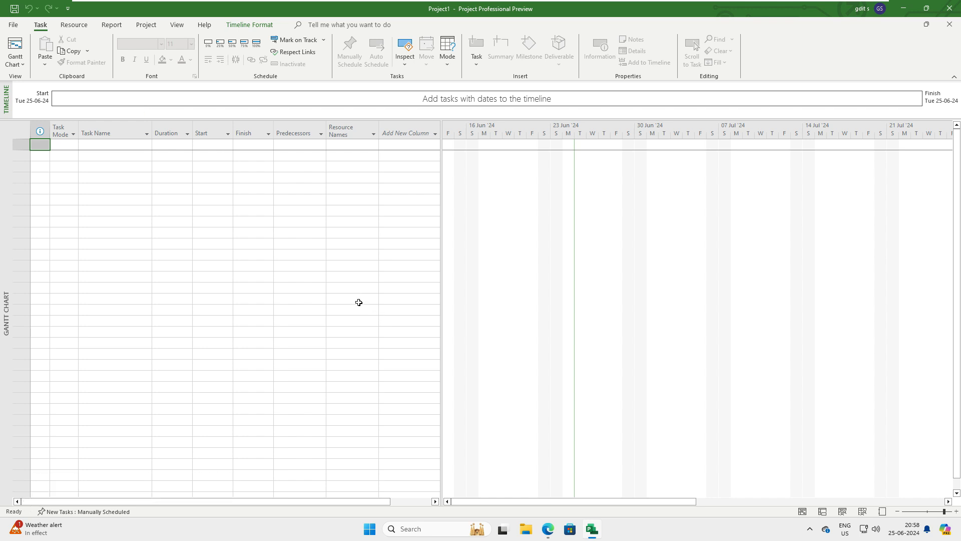
pyautogui.click(12, 24)
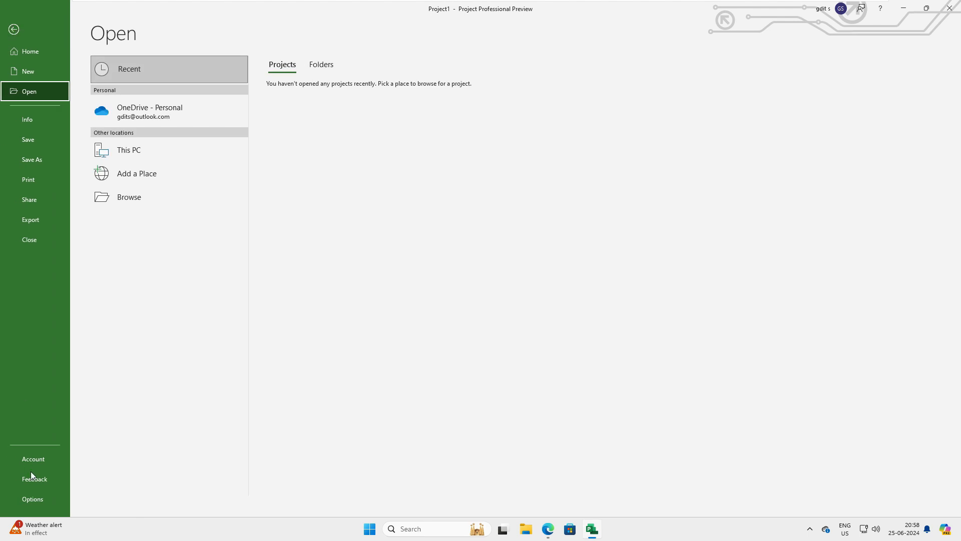
# Check the Account page shows activation required, then copy the Project 2024 preview MAK key from the Edge article
pyautogui.click(33, 459)
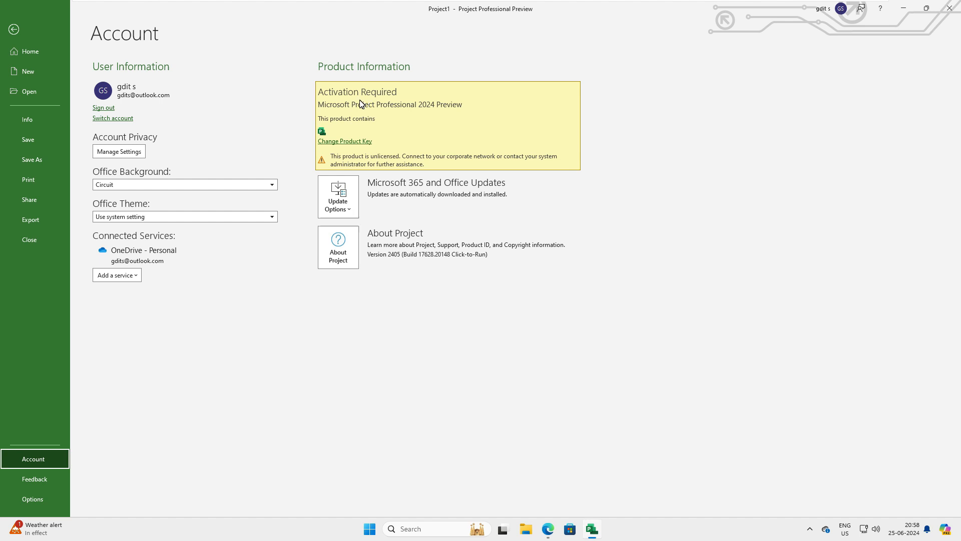
pyautogui.click(547, 529)
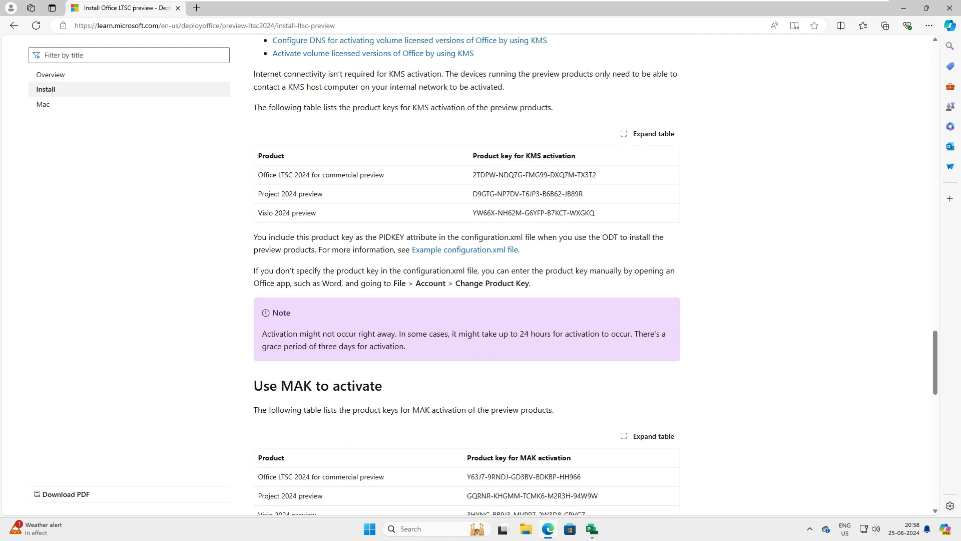
pyautogui.scroll(-3)
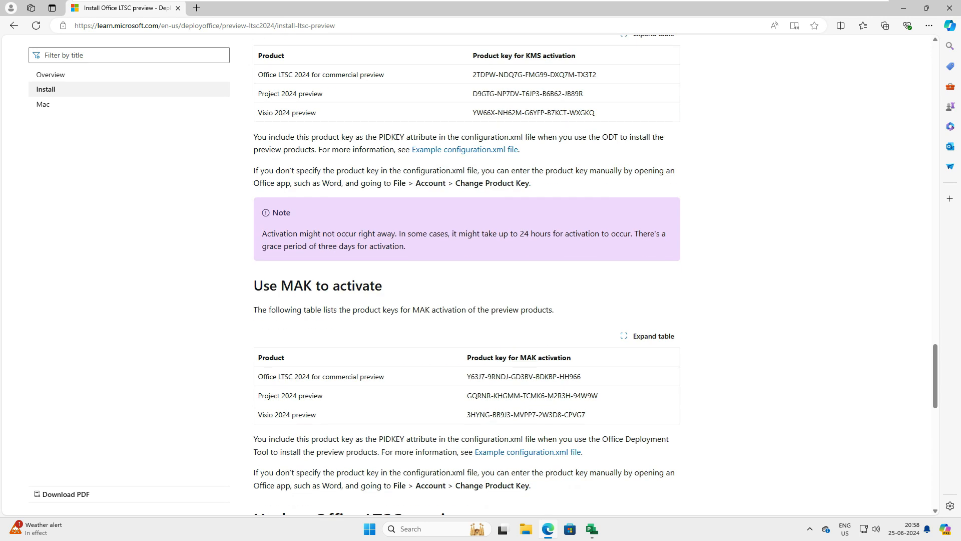
pyautogui.scroll(-3)
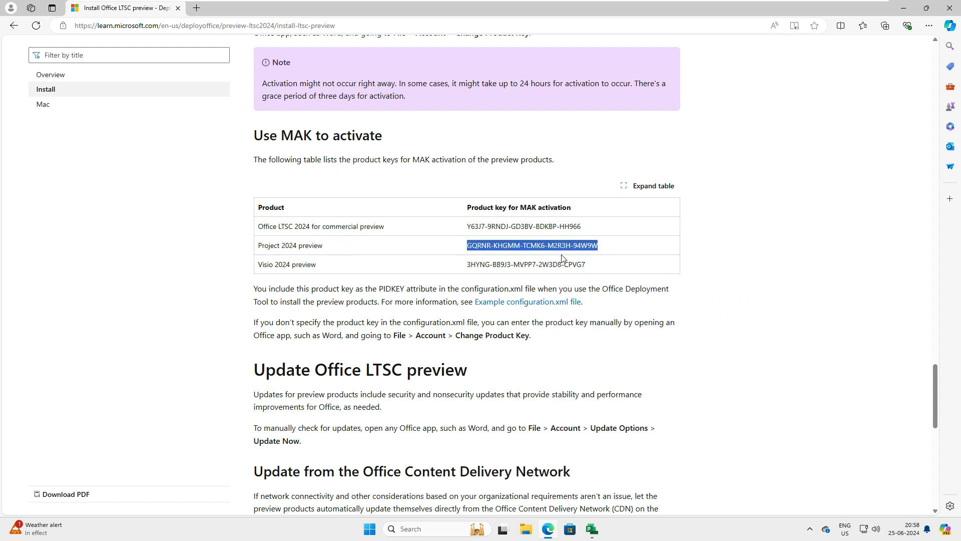
pyautogui.click(591, 529)
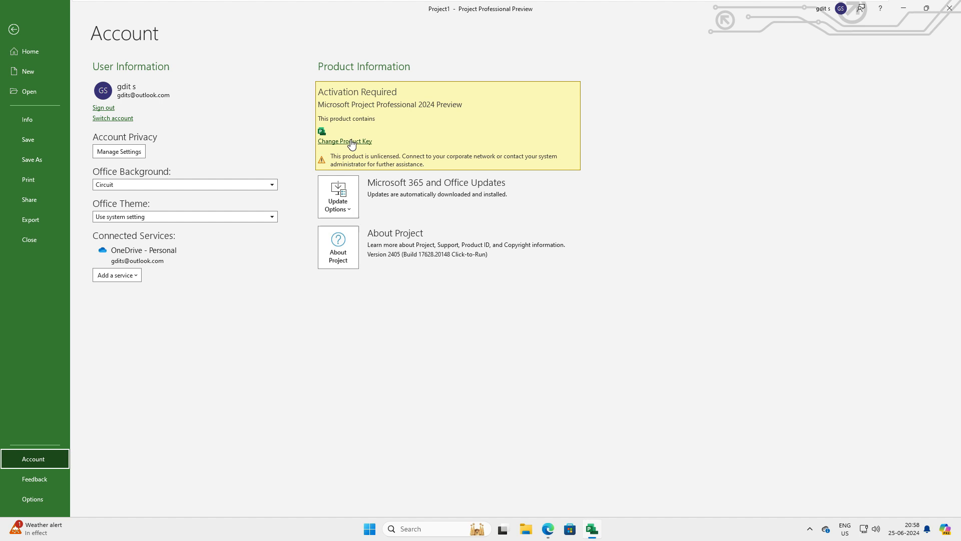
# Enter the copied MAK key via Change Product Key, reaching the Activation Wizard
pyautogui.click(345, 141)
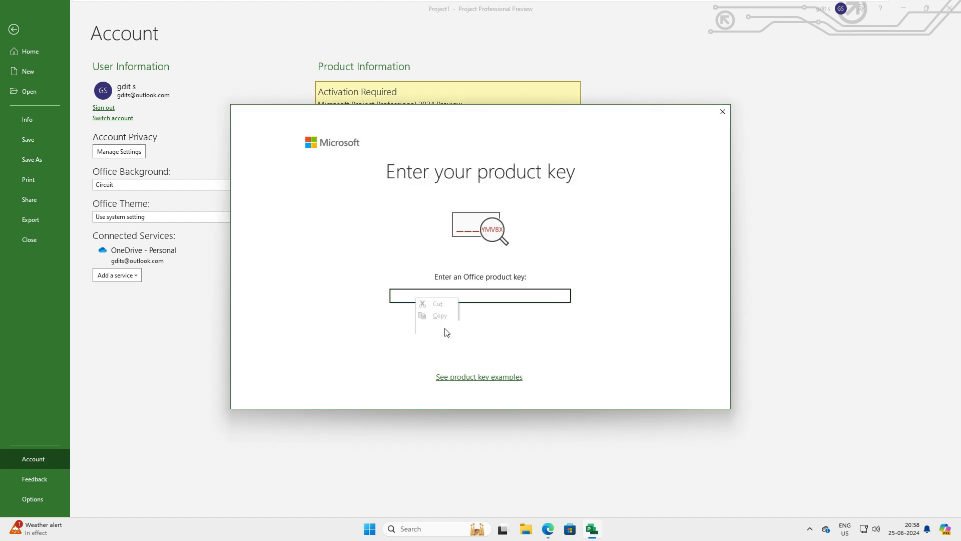
pyautogui.click(722, 111)
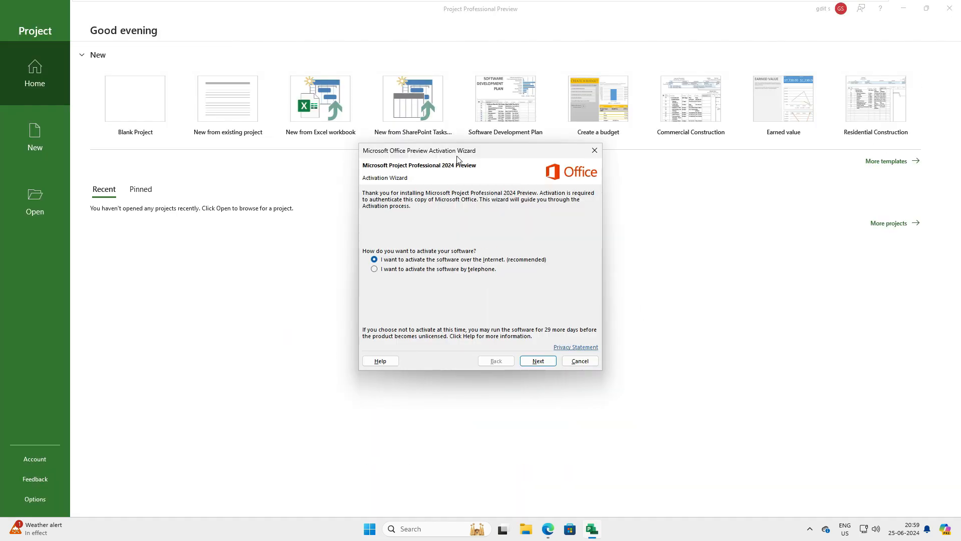
pyautogui.moveTo(536, 268)
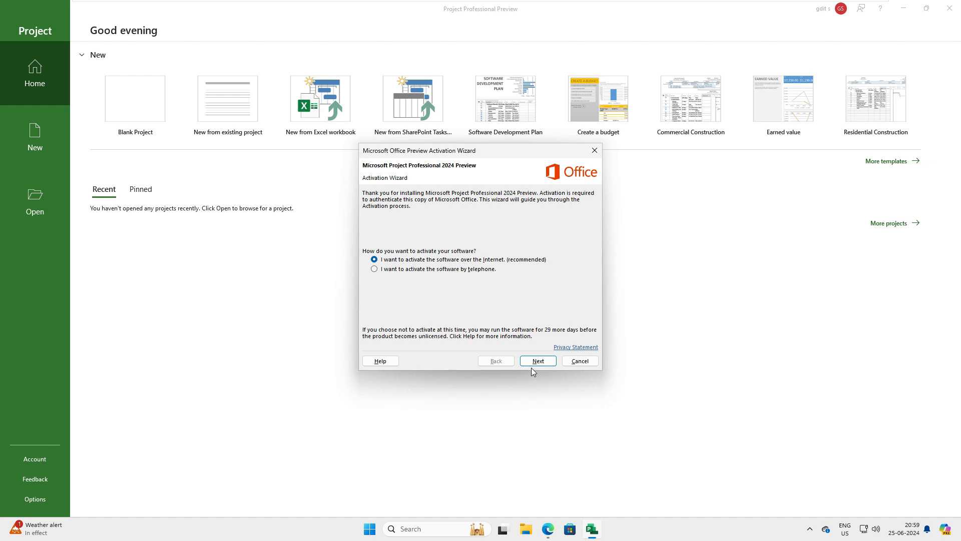
# Activate Project Professional 2024 Preview over the internet and confirm Product Activated on the Account page
pyautogui.click(537, 360)
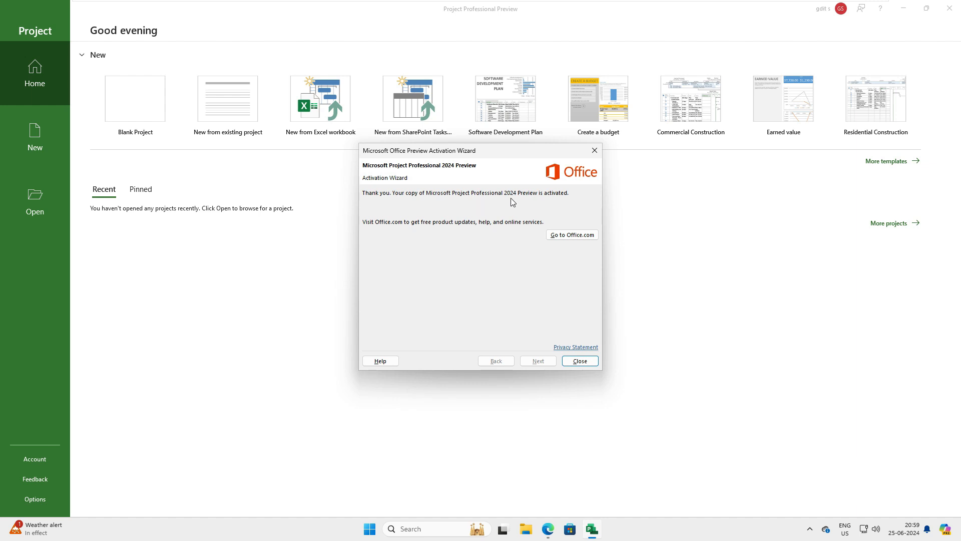
pyautogui.moveTo(574, 204)
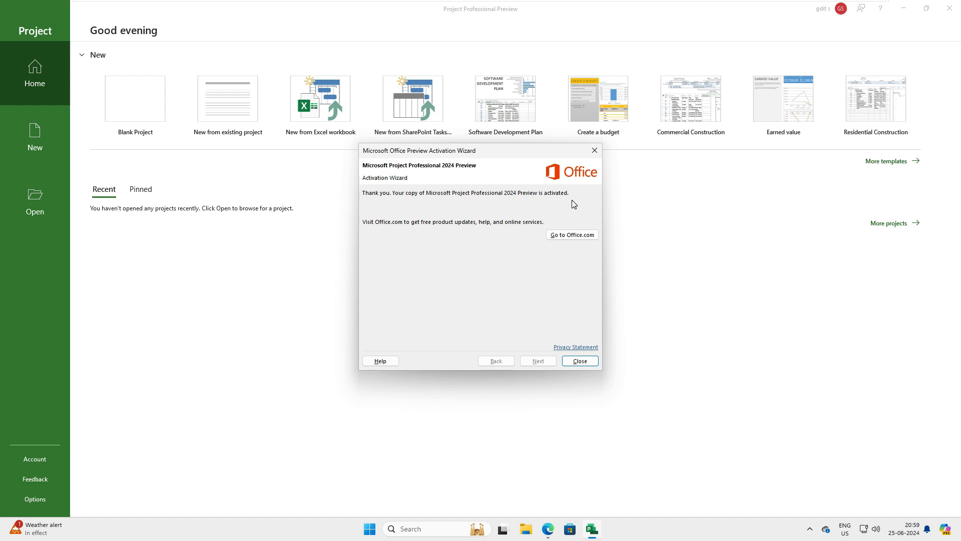
pyautogui.moveTo(517, 225)
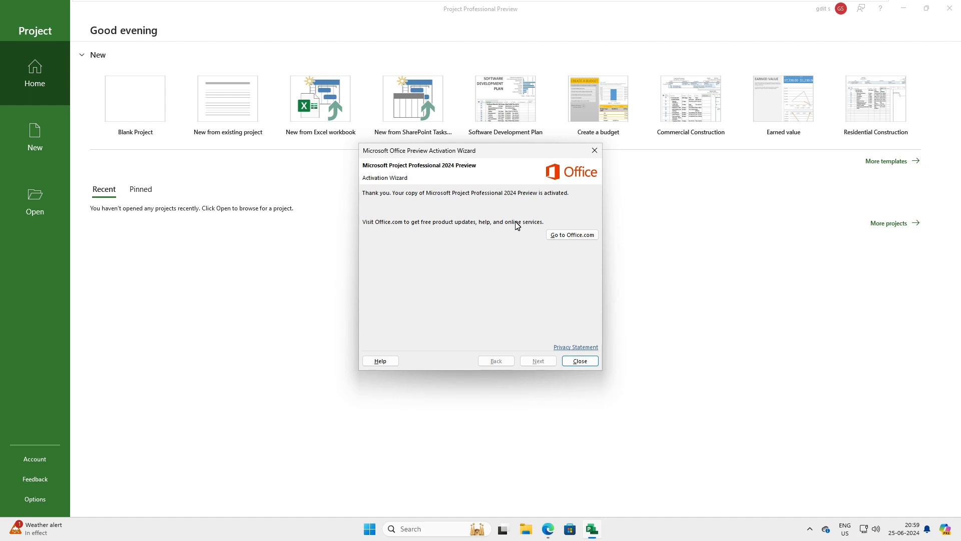
pyautogui.click(579, 360)
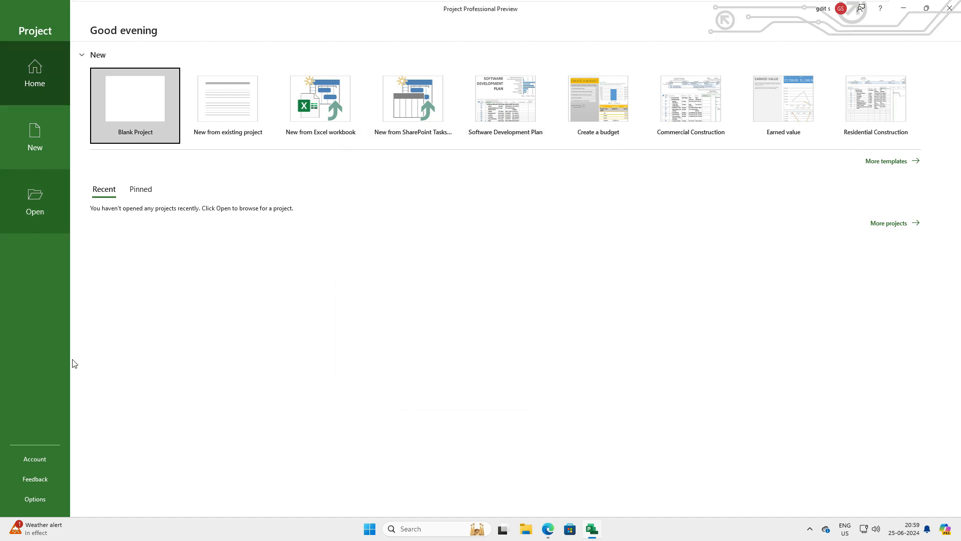
pyautogui.click(34, 459)
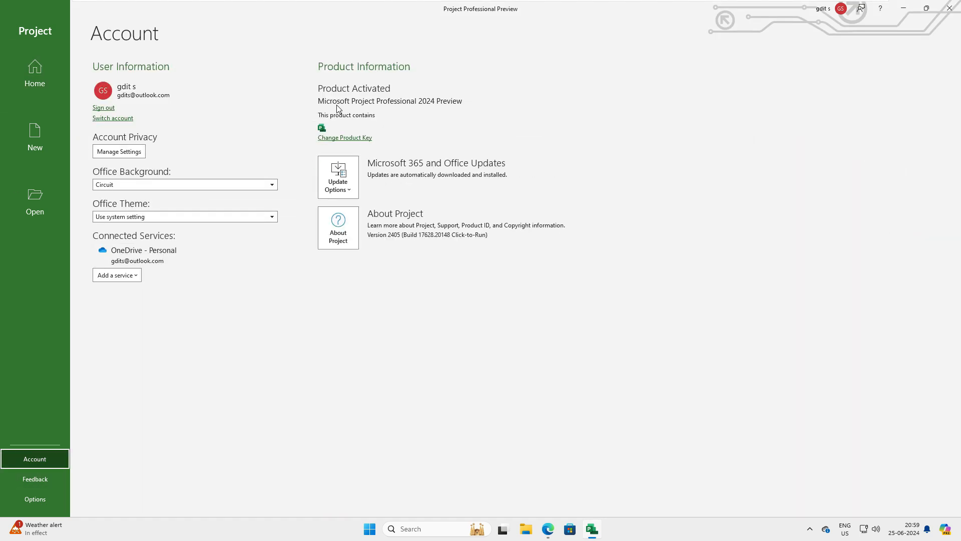